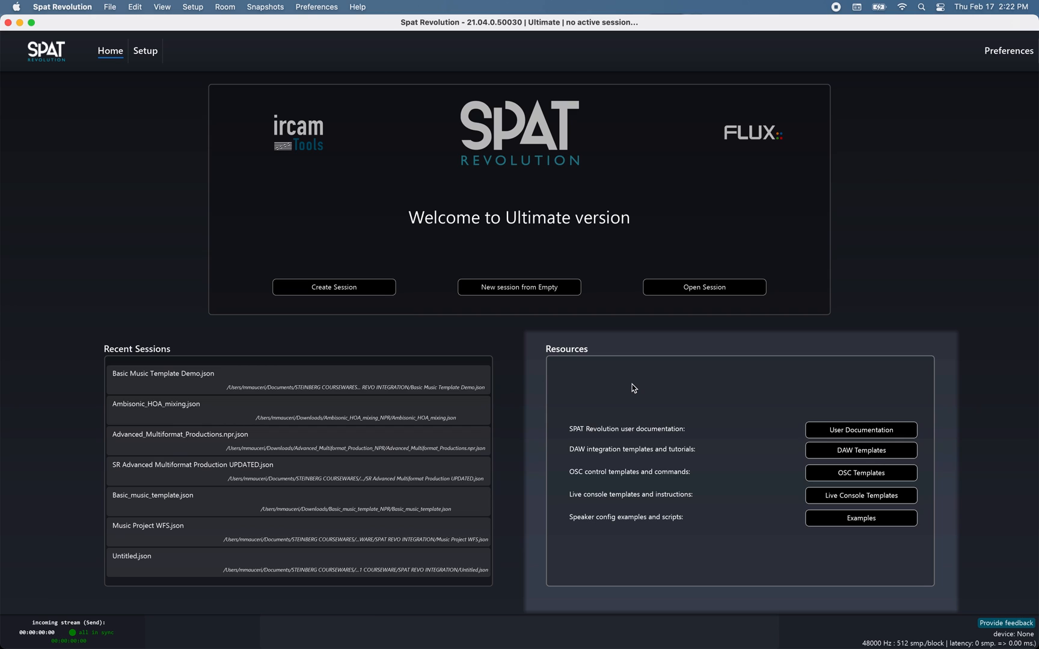
{"action": "mouse_move", "coordinate": [835, 437]}
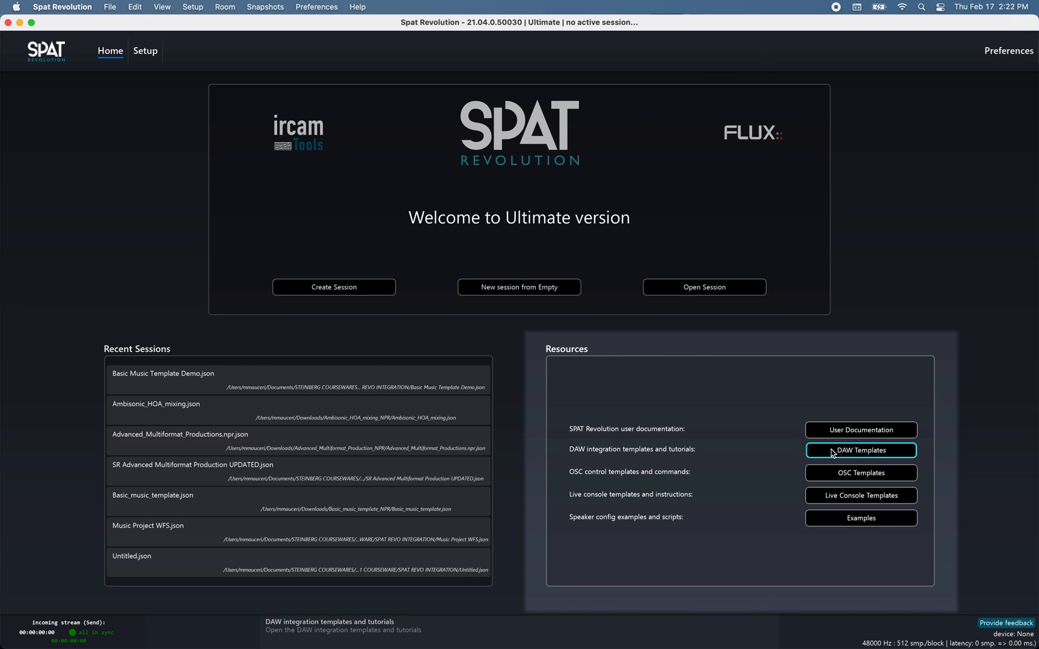
- Open the FLUX DAW Templates page and scroll to the Nuendo tutorial, Basic, Advanced and Ambisonic templates
{"action": "left_click", "coordinate": [861, 449]}
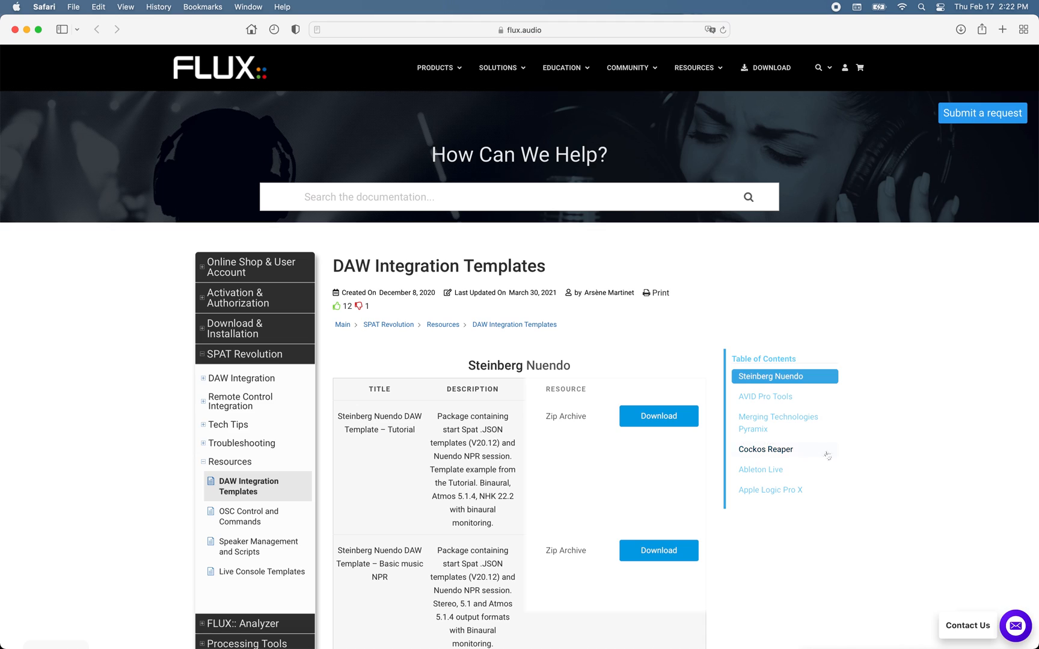
{"action": "scroll", "scroll_direction": "down", "scroll_amount": 3}
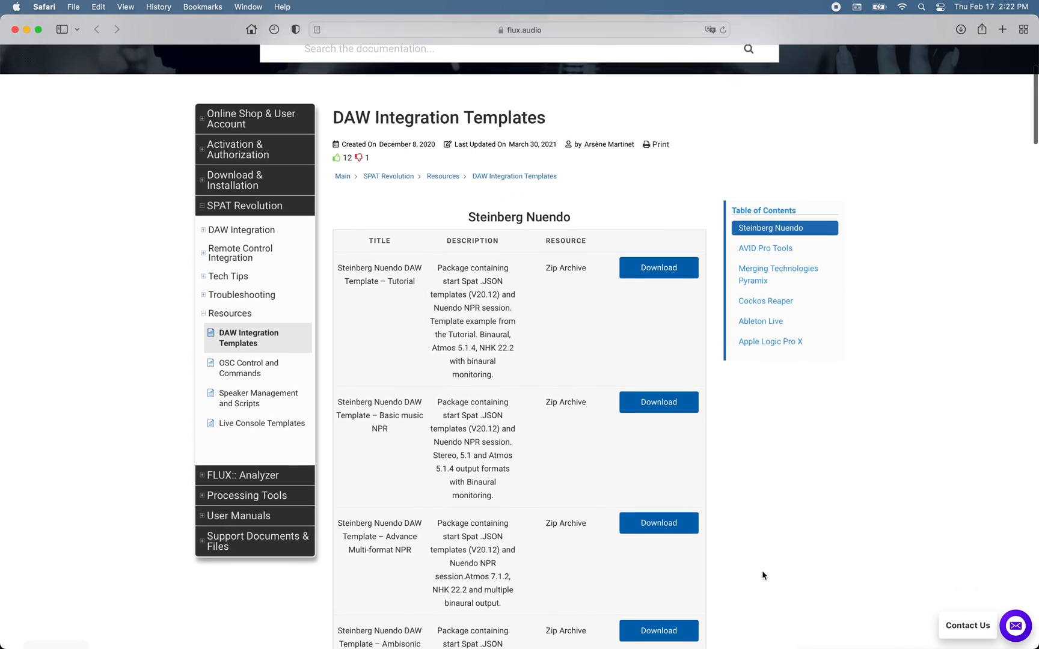
{"action": "scroll", "scroll_direction": "down", "scroll_amount": 3}
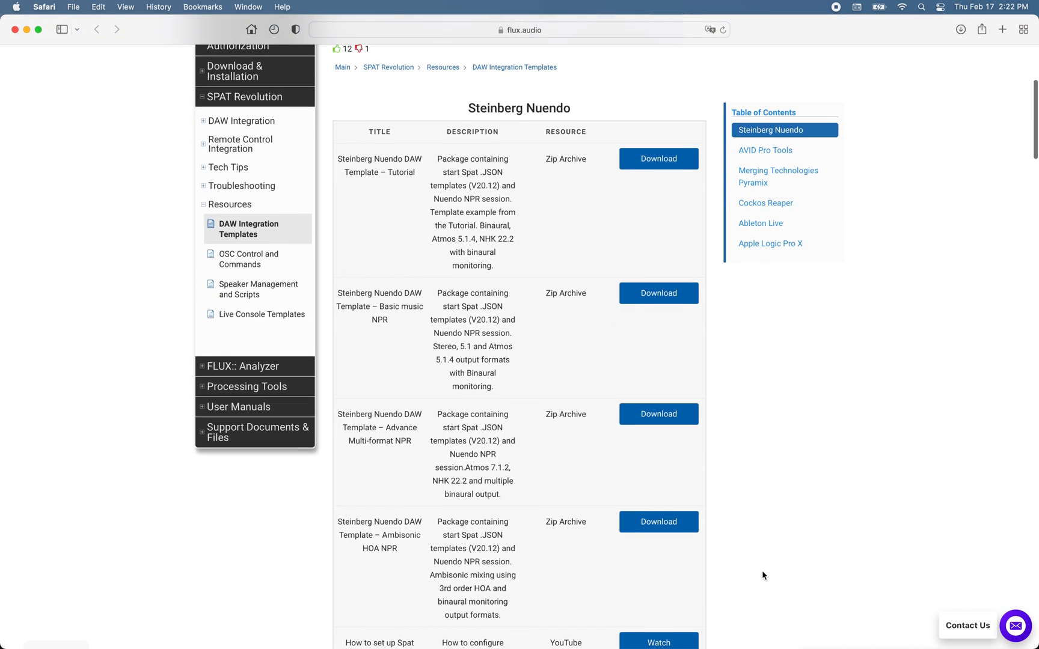
{"action": "scroll", "scroll_direction": "down", "scroll_amount": 3}
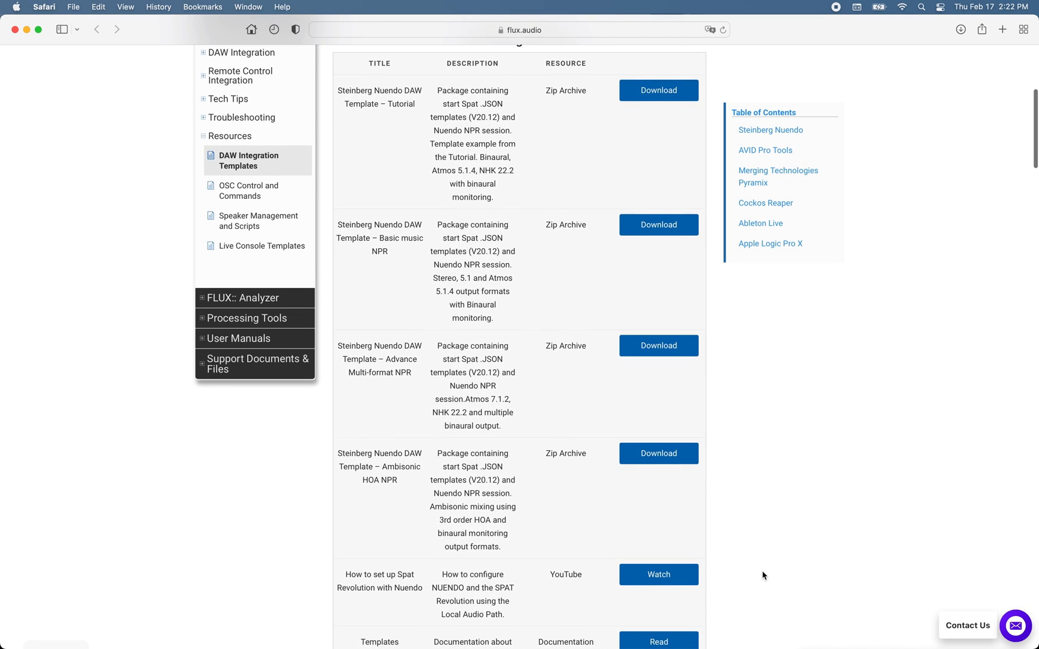
{"action": "scroll", "scroll_direction": "down", "scroll_amount": 3}
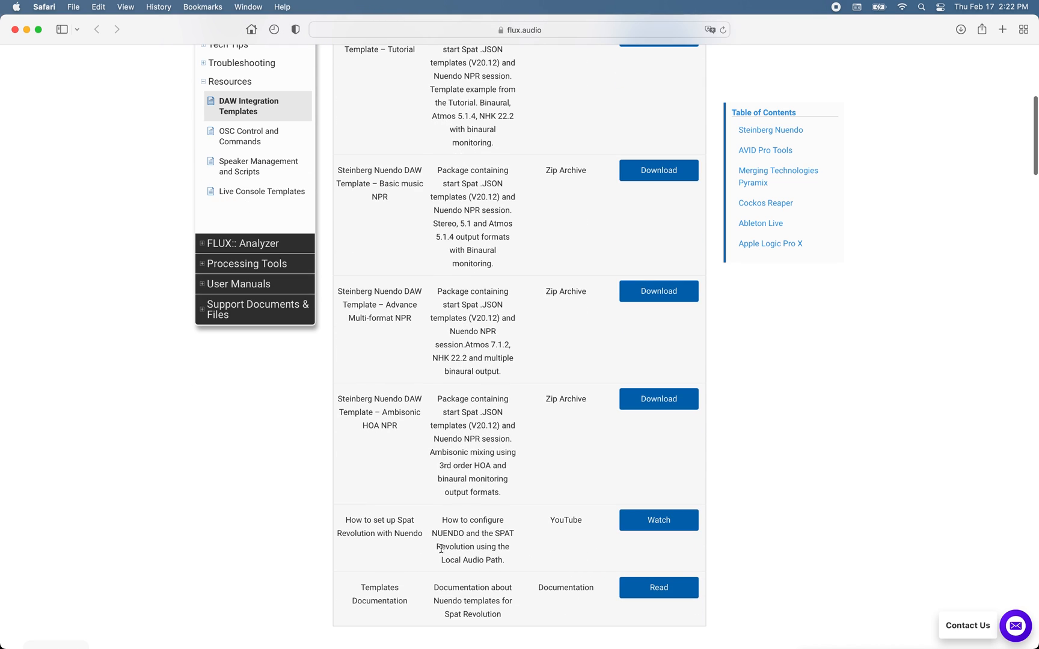
{"action": "mouse_move", "coordinate": [393, 565]}
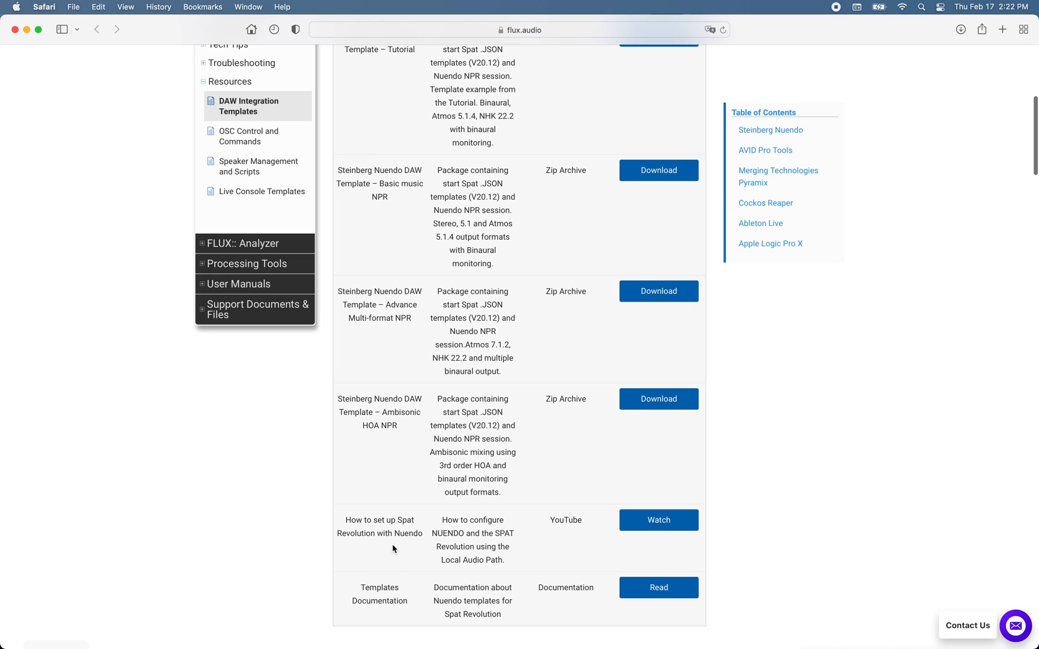
{"action": "mouse_move", "coordinate": [413, 552]}
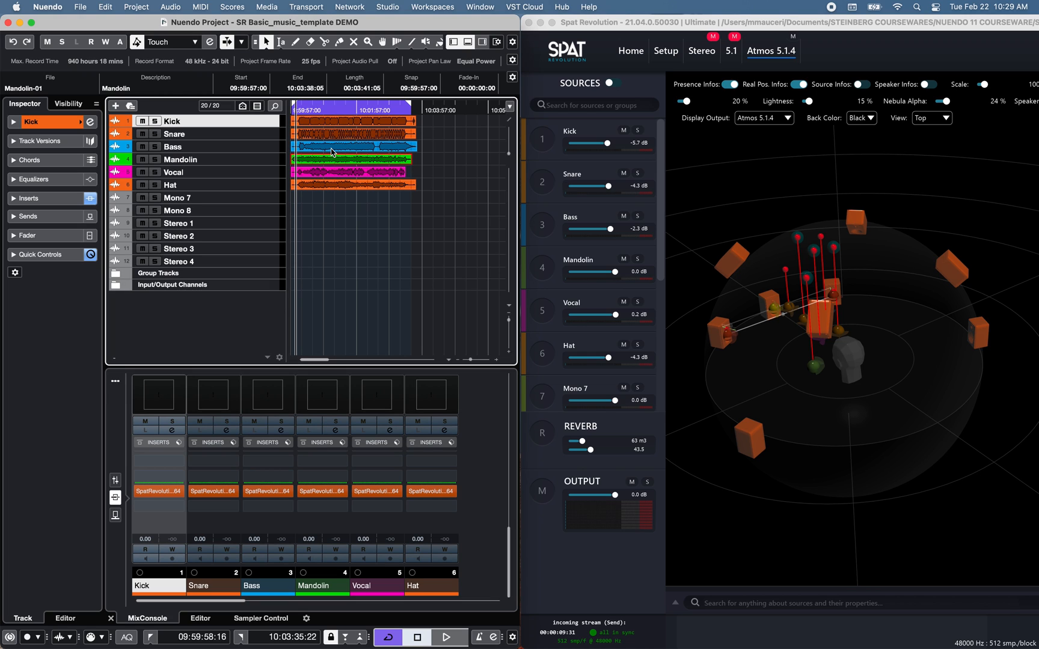
- Select the Bass and Kick tracks, then show the Stereo, 5.1, Atmos 5.1.4 and Binaural output buses
{"action": "left_click", "coordinate": [174, 133]}
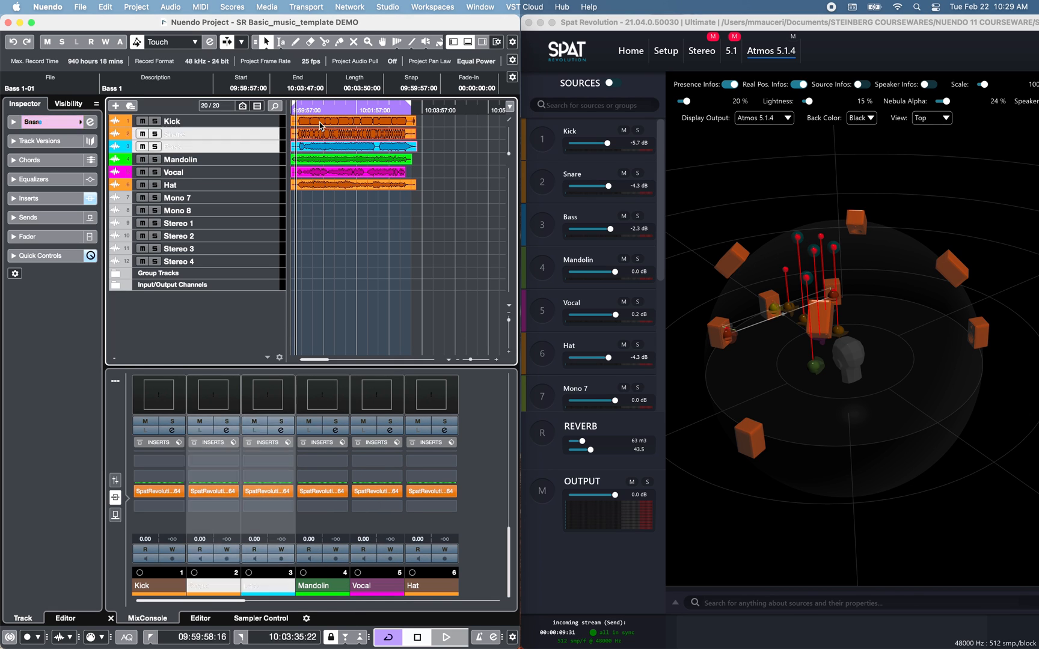
{"action": "left_click", "coordinate": [171, 121]}
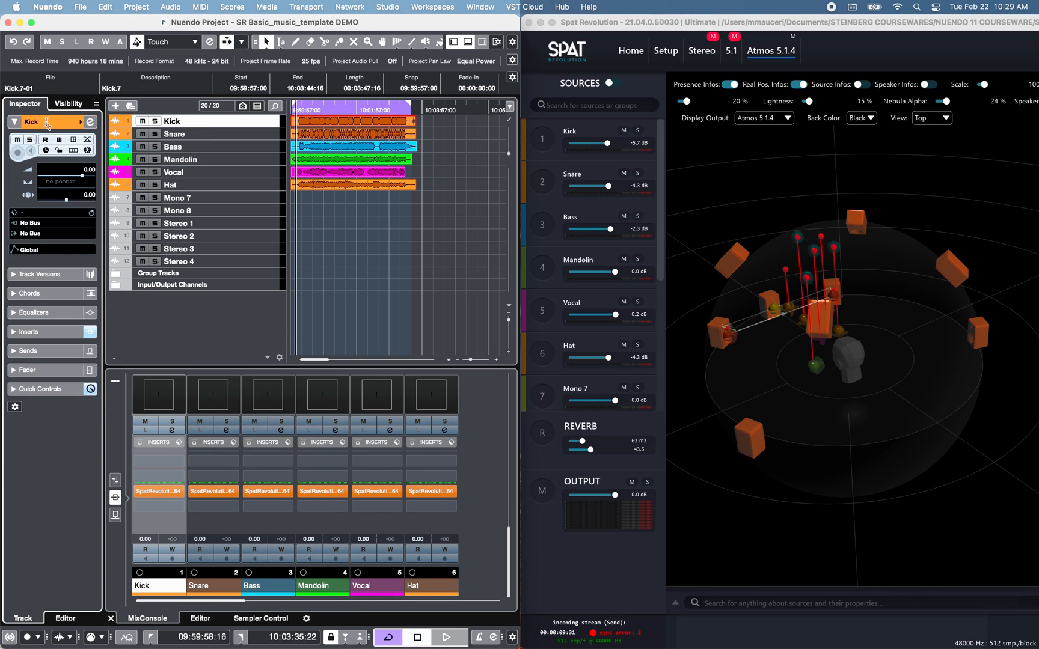
{"action": "double_click", "coordinate": [31, 122]}
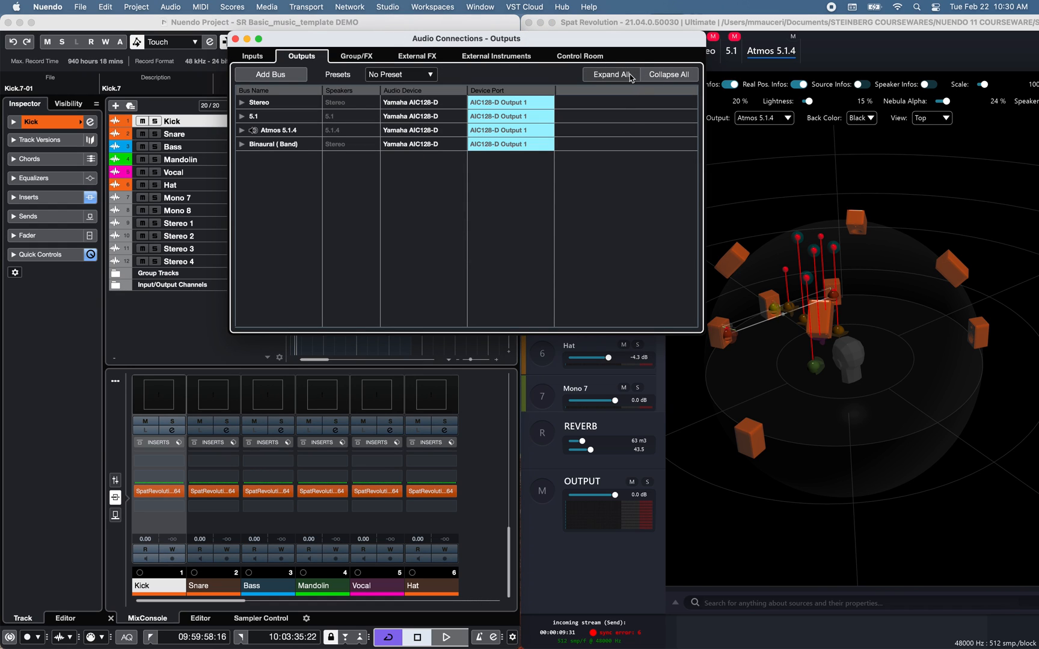
- Expand every output bus's speaker channels, then view the matching Group/FX buses
{"action": "left_click", "coordinate": [610, 74]}
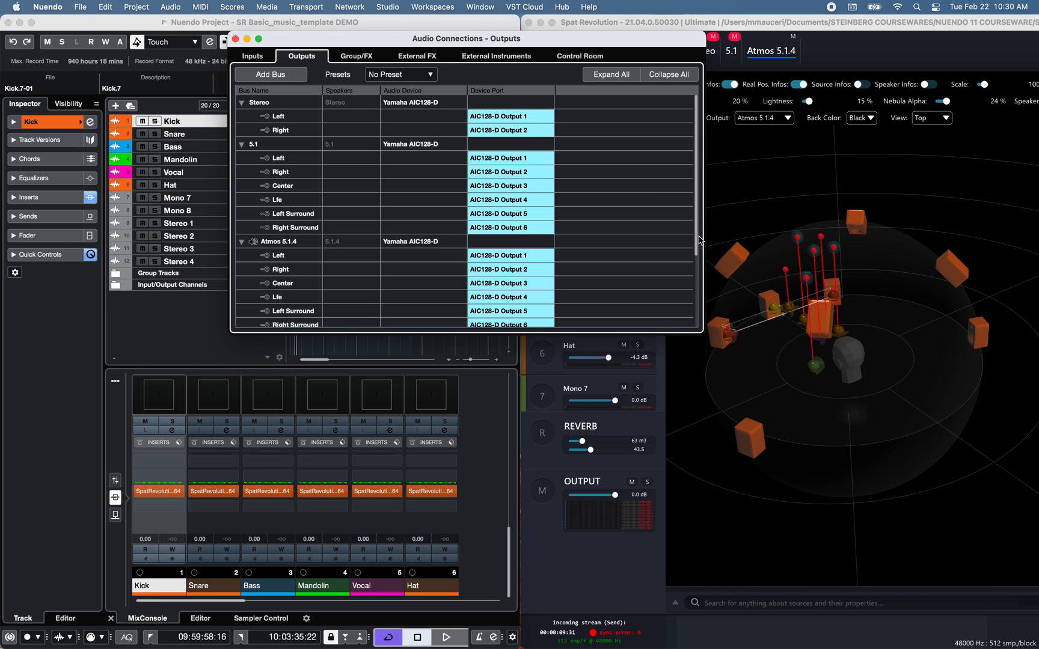
{"action": "scroll", "scroll_direction": "down", "scroll_amount": 3}
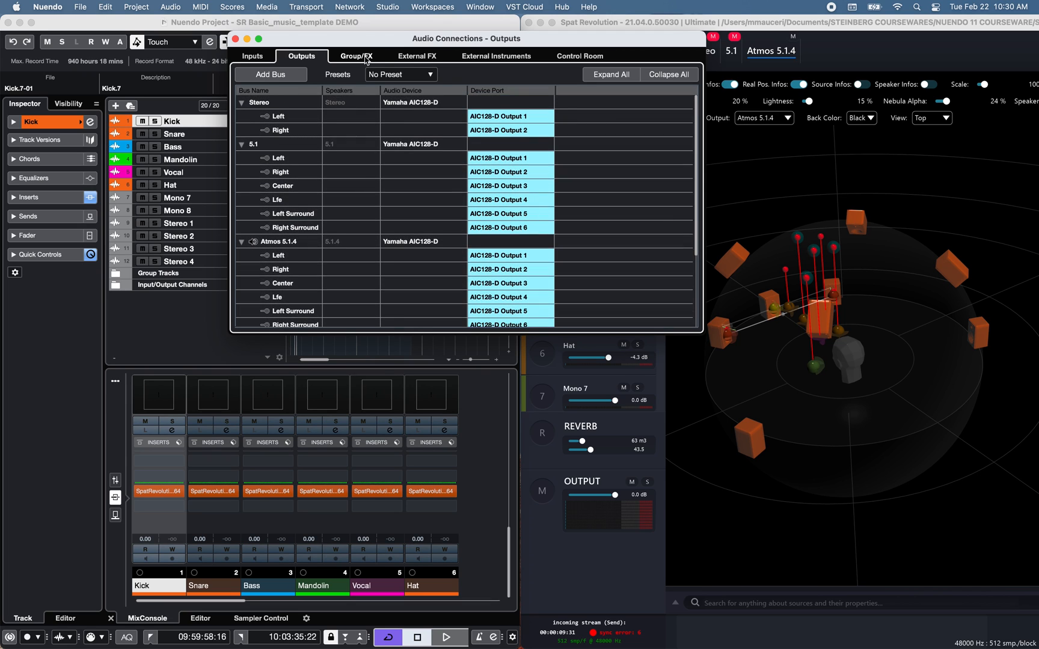
{"action": "left_click", "coordinate": [356, 55]}
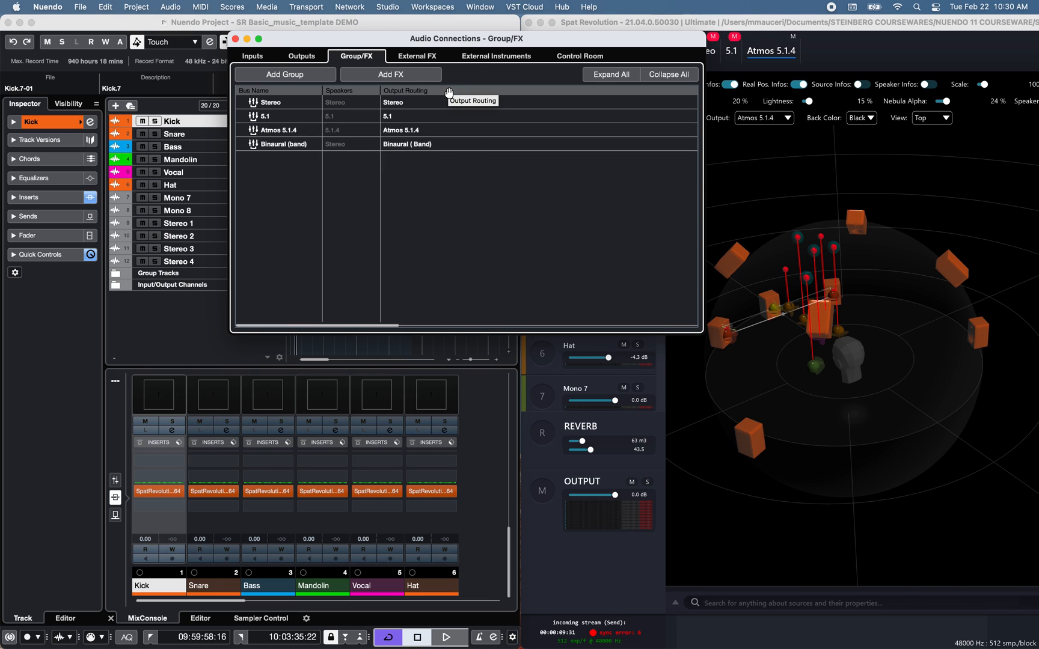
{"action": "left_click", "coordinate": [579, 56]}
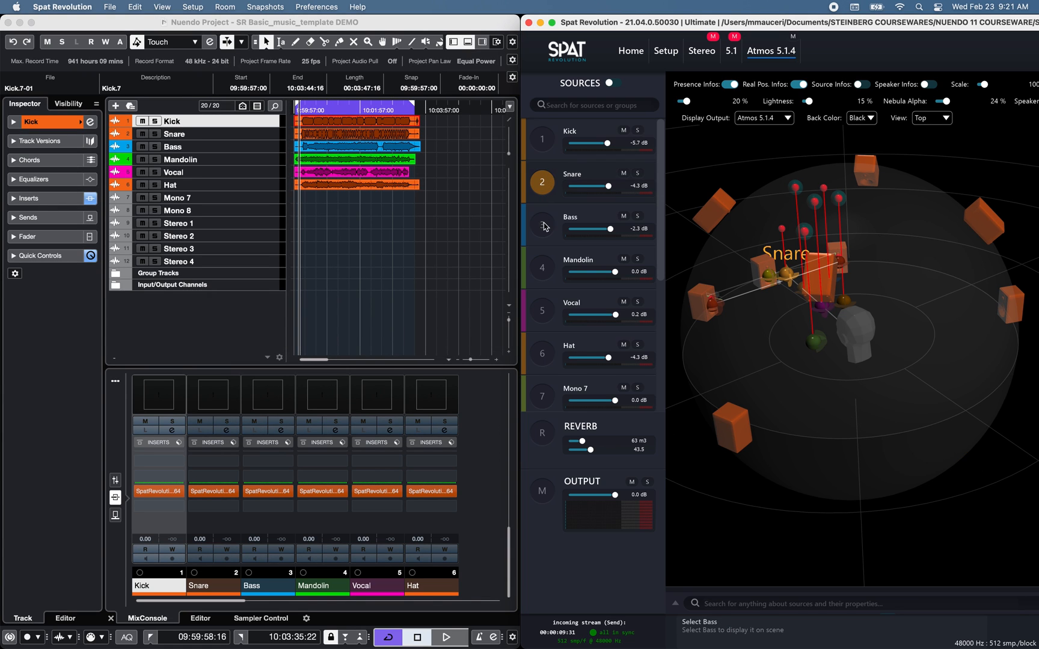
- Select the Kick source and review preferences: Yamaha AIC128-D device, 48 kHz, OSC and Kemar HRTF
{"action": "left_click", "coordinate": [542, 267]}
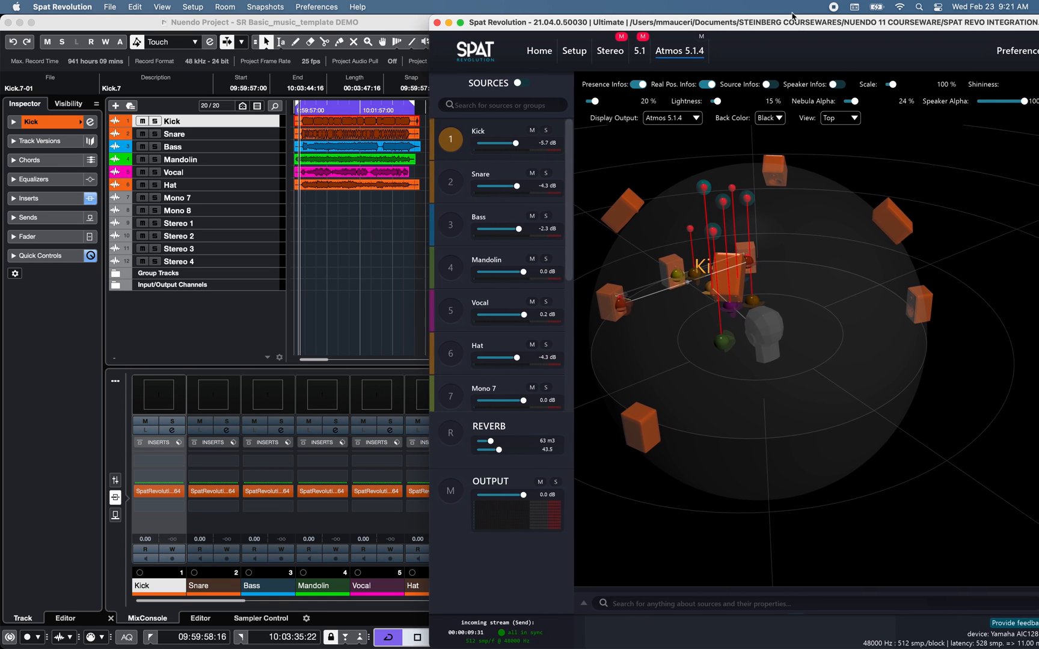
{"action": "left_click", "coordinate": [1005, 50]}
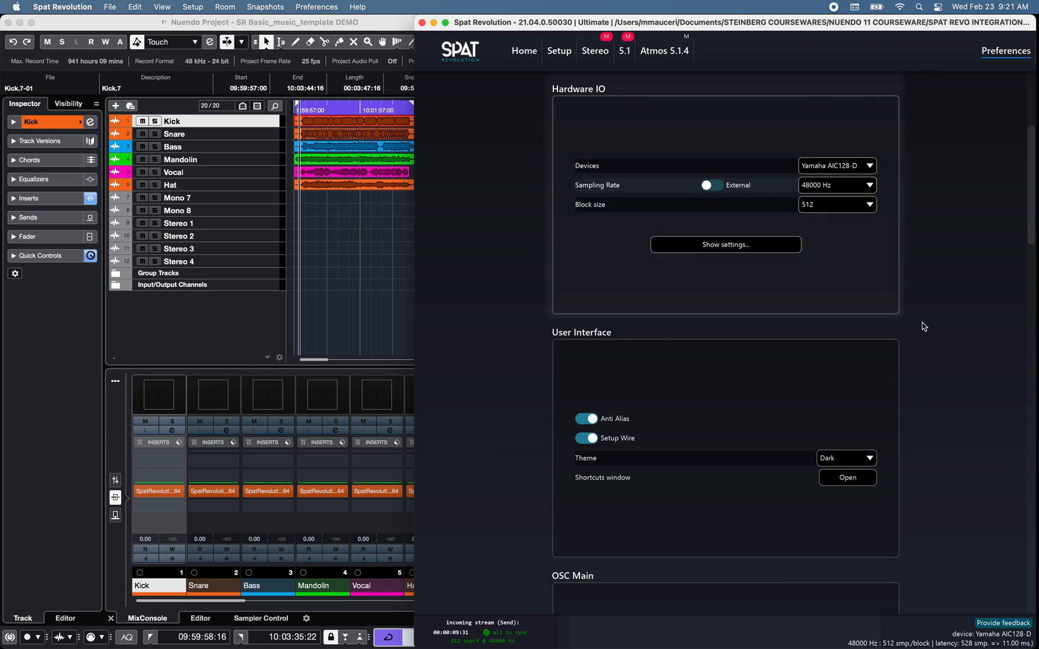
{"action": "mouse_move", "coordinate": [927, 166]}
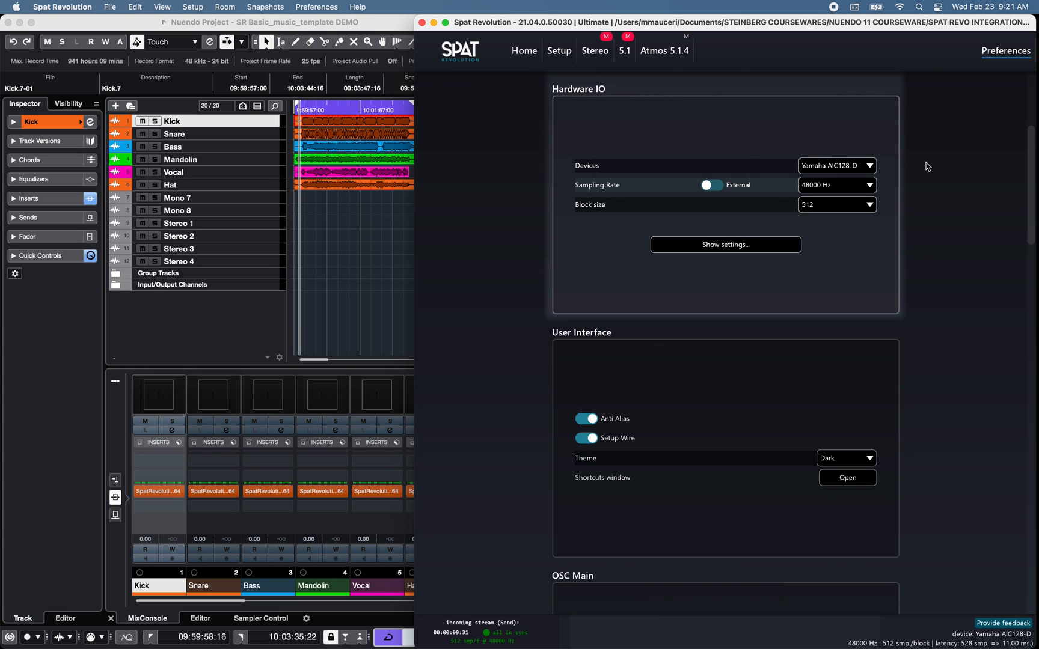
{"action": "mouse_move", "coordinate": [992, 229]}
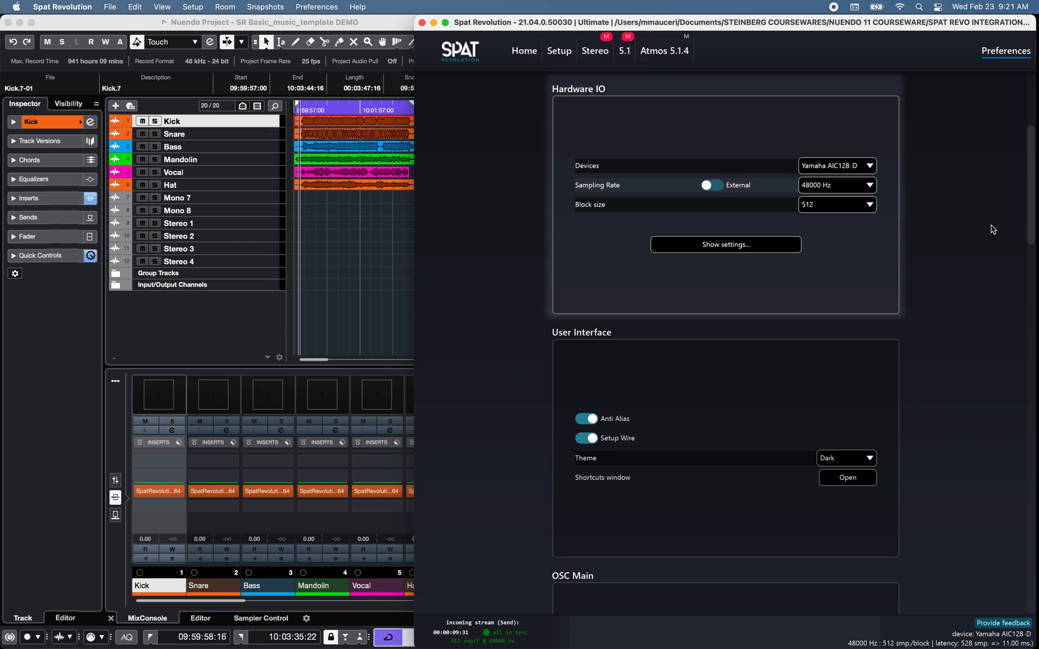
{"action": "scroll", "scroll_direction": "down", "scroll_amount": 3}
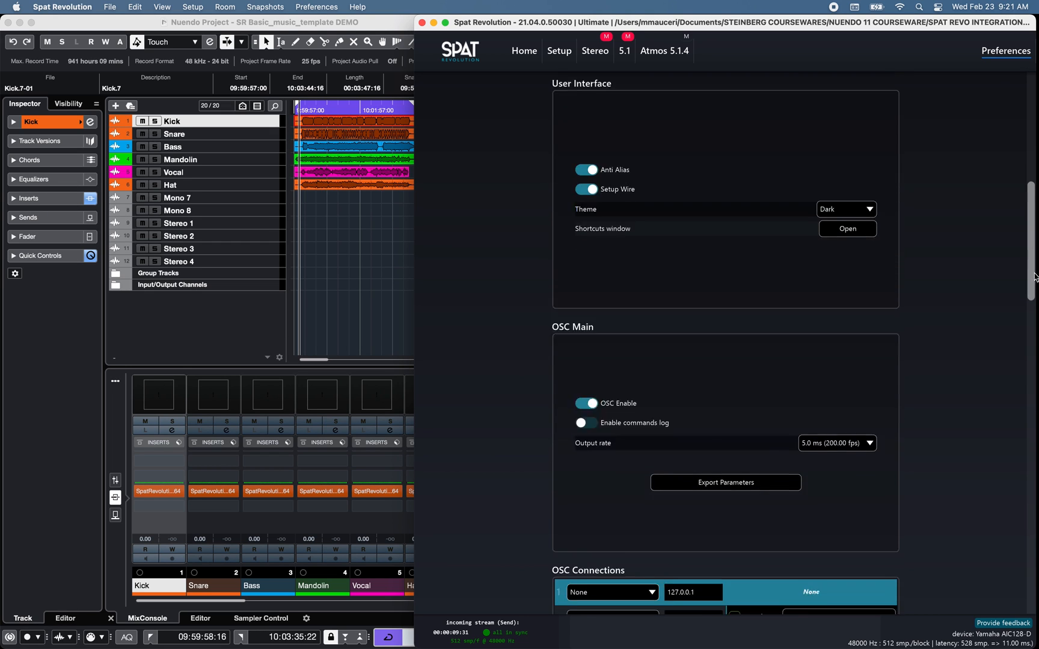
{"action": "scroll", "scroll_direction": "down", "scroll_amount": 3}
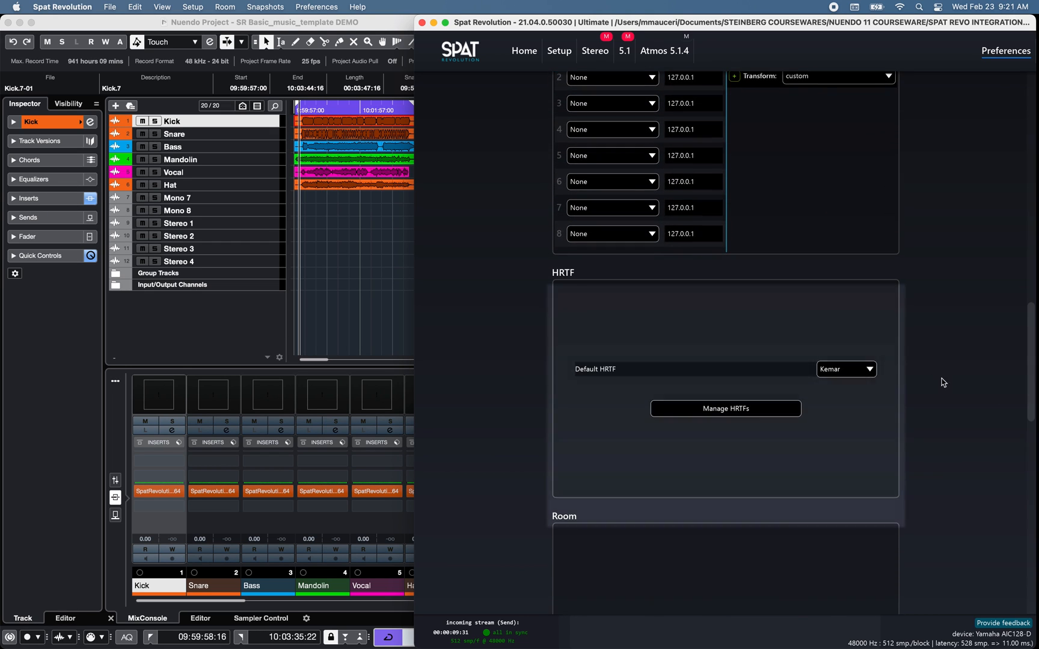
{"action": "mouse_move", "coordinate": [744, 412]}
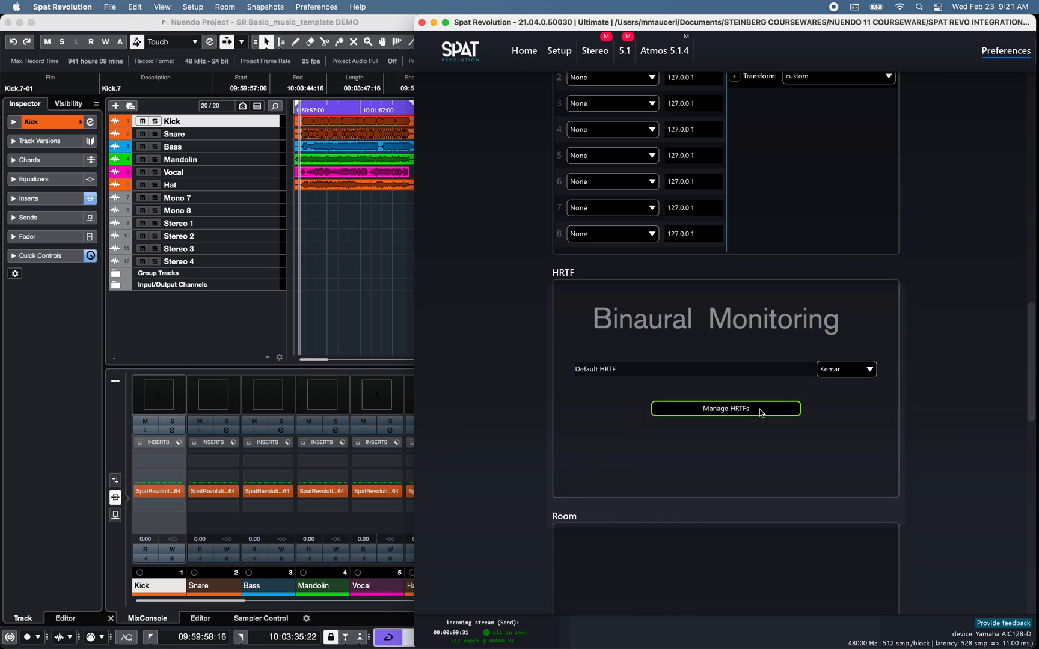
{"action": "left_click", "coordinate": [726, 408]}
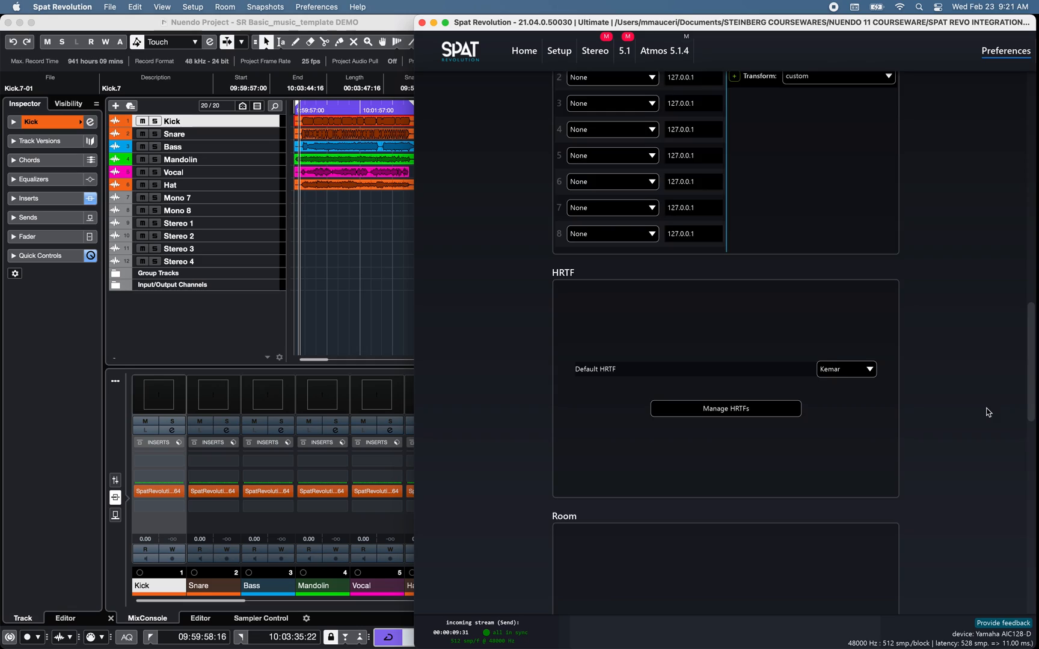
{"action": "scroll", "scroll_direction": "down", "scroll_amount": 3}
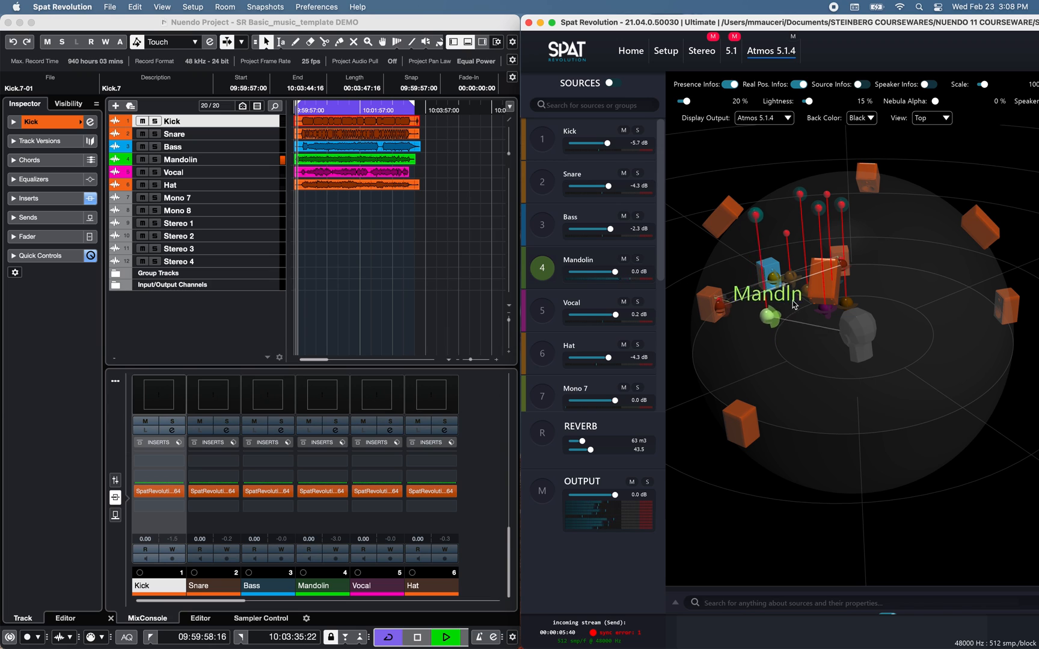
- Move the Mandolin source left near the left speaker, briefly checking another output room
{"action": "left_click_drag", "start_coordinate": [770, 317], "coordinate": [781, 336]}
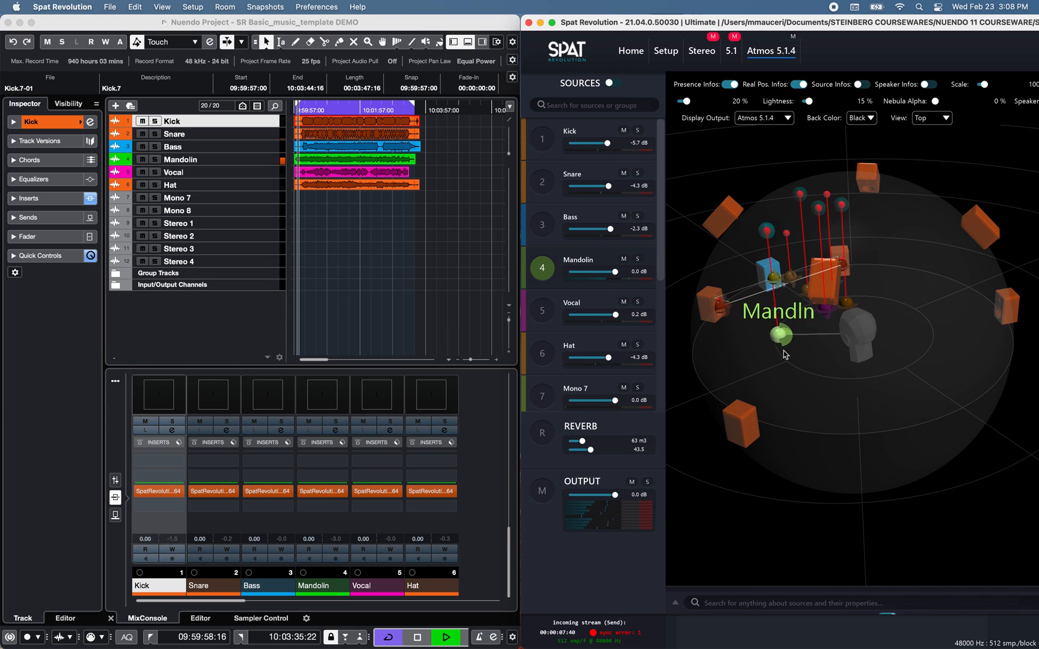
{"action": "left_click_drag", "start_coordinate": [780, 337], "coordinate": [750, 338]}
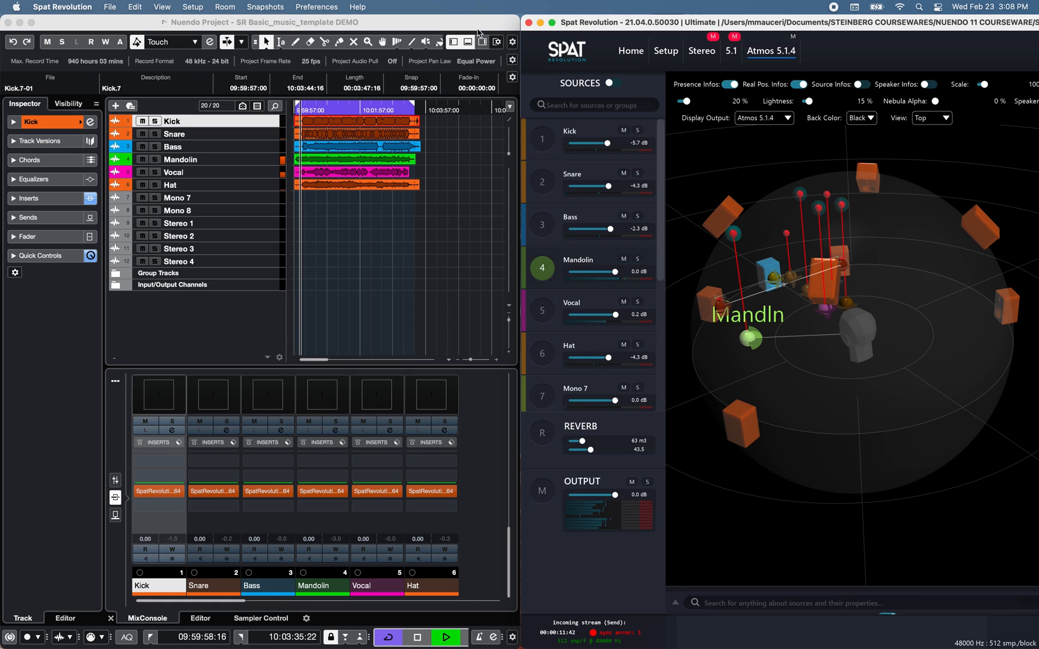
{"action": "left_click", "coordinate": [701, 51]}
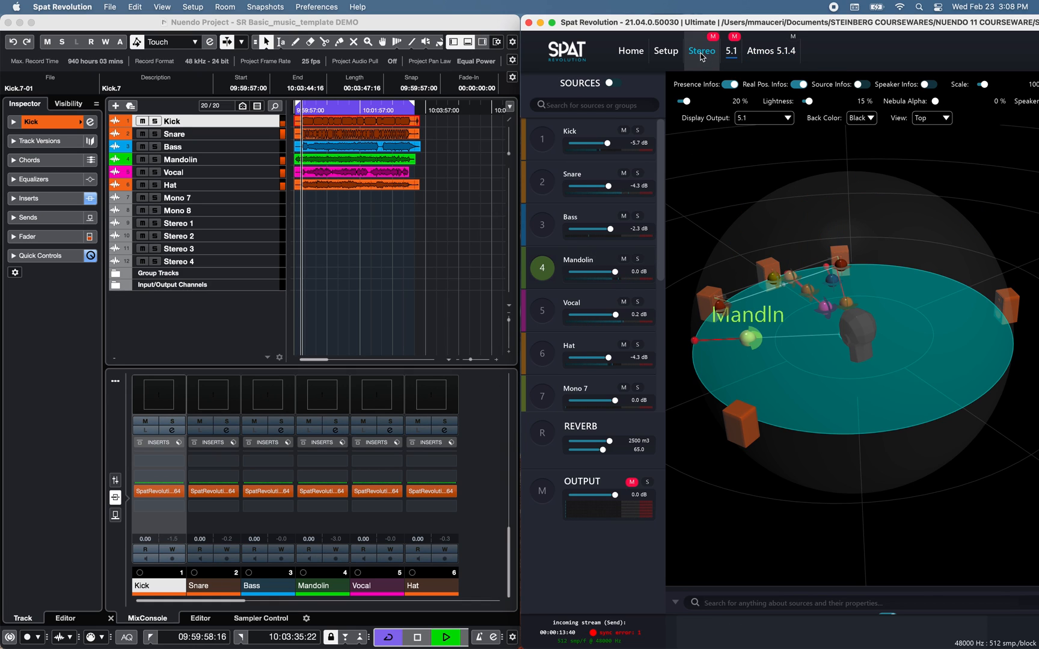
{"action": "left_click", "coordinate": [770, 50]}
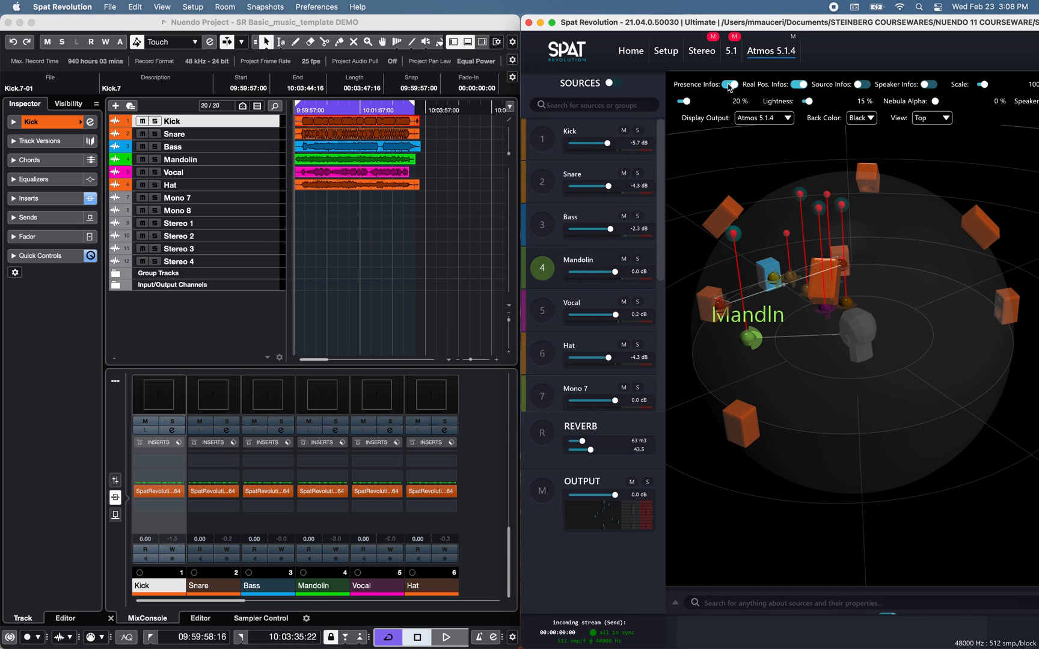
- Toggle speaker names and room background colour, leaving the background black
{"action": "left_click", "coordinate": [931, 84]}
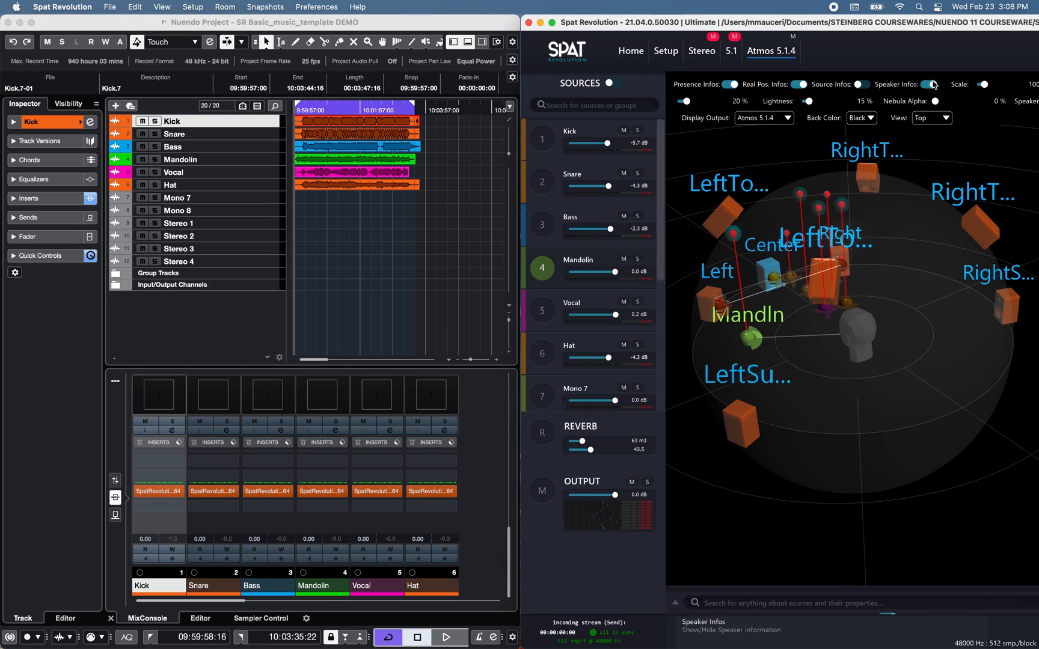
{"action": "left_click", "coordinate": [869, 118]}
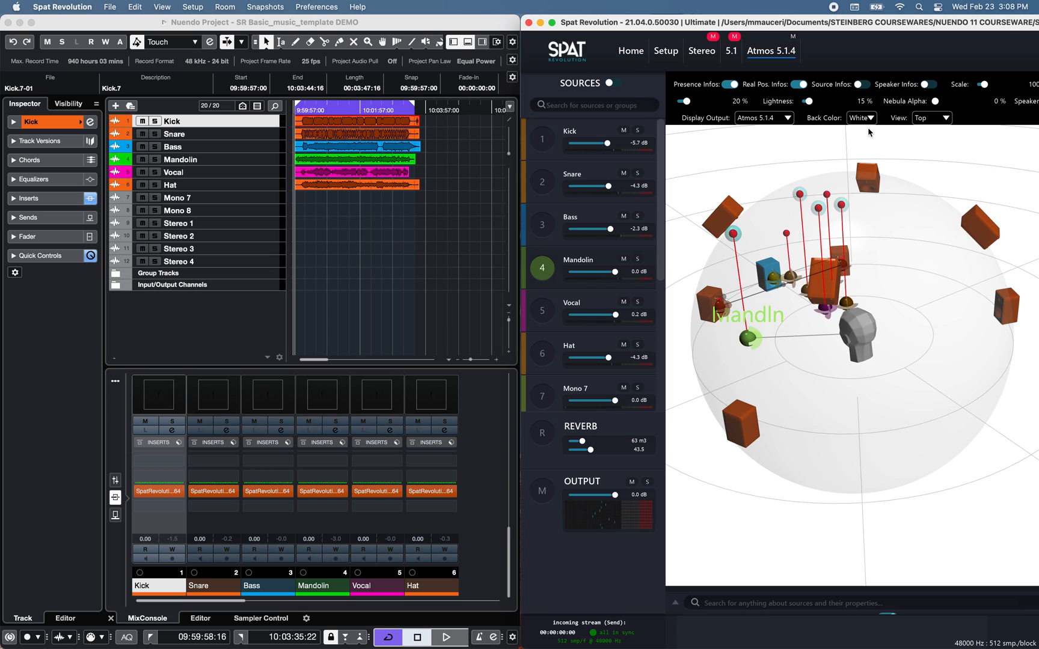
{"action": "left_click", "coordinate": [869, 117]}
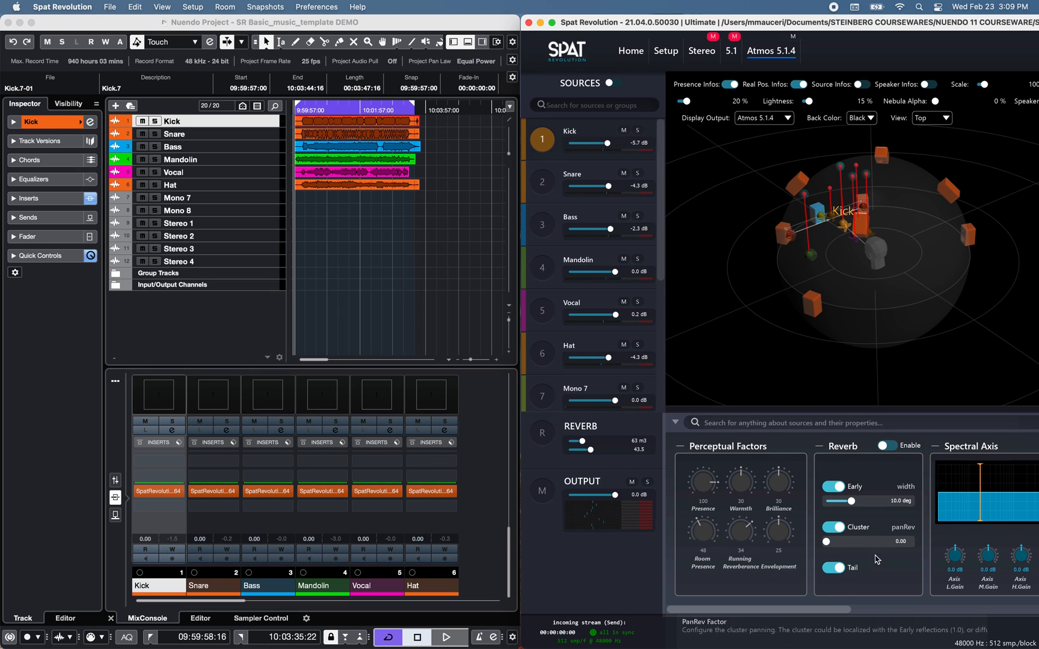
- Open the reverb editor showing the Studio 1 preset, decay curve and room response controls
{"action": "left_click", "coordinate": [541, 267]}
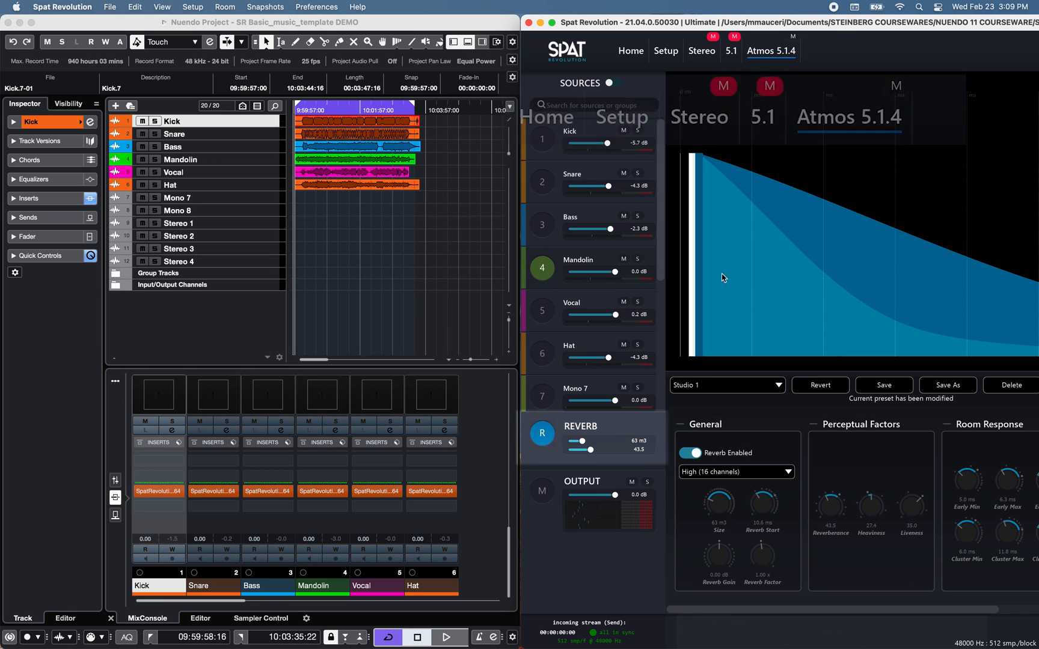
- Test a speaker in the Atmos 5.1.4 output, then list the Speaker Arrangement Editor's import sources
{"action": "left_click", "coordinate": [770, 50]}
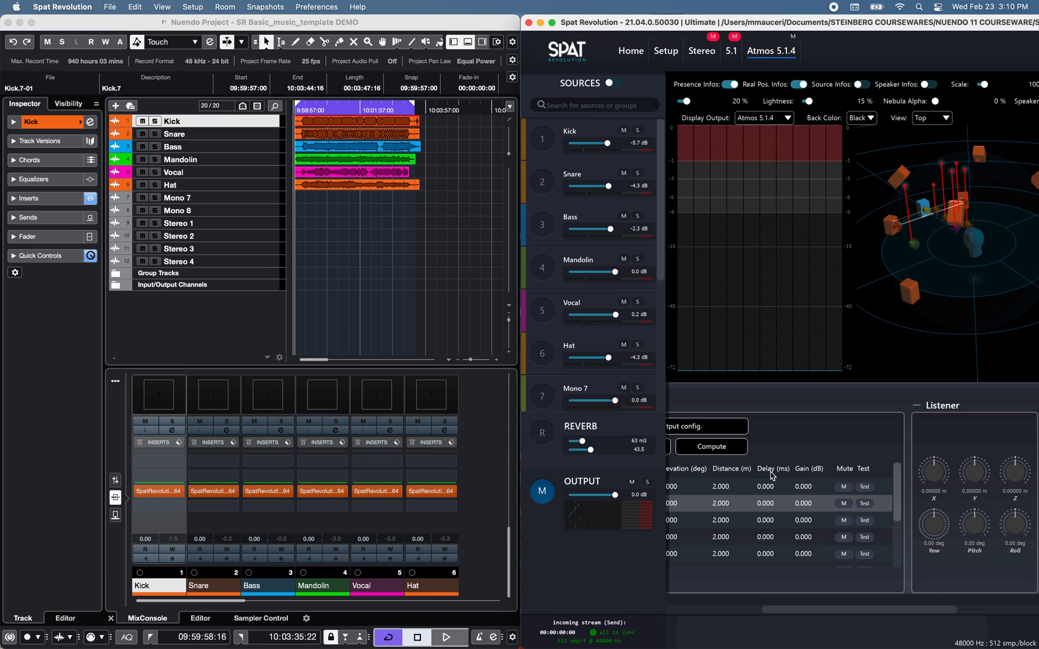
{"action": "mouse_move", "coordinate": [856, 495]}
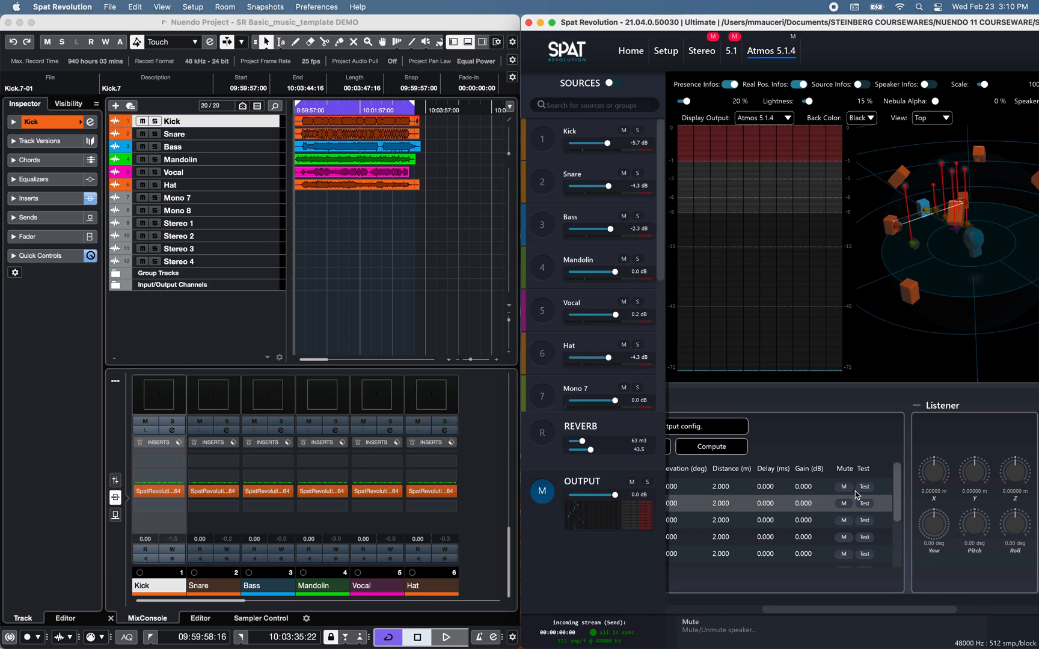
{"action": "left_click", "coordinate": [864, 486]}
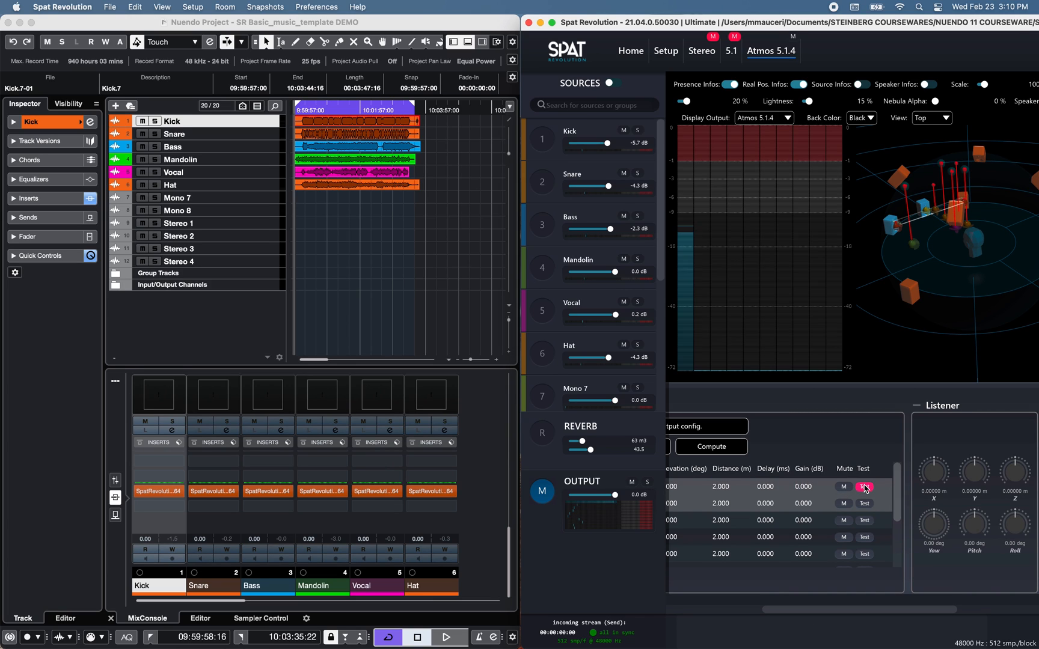
{"action": "left_click", "coordinate": [864, 503]}
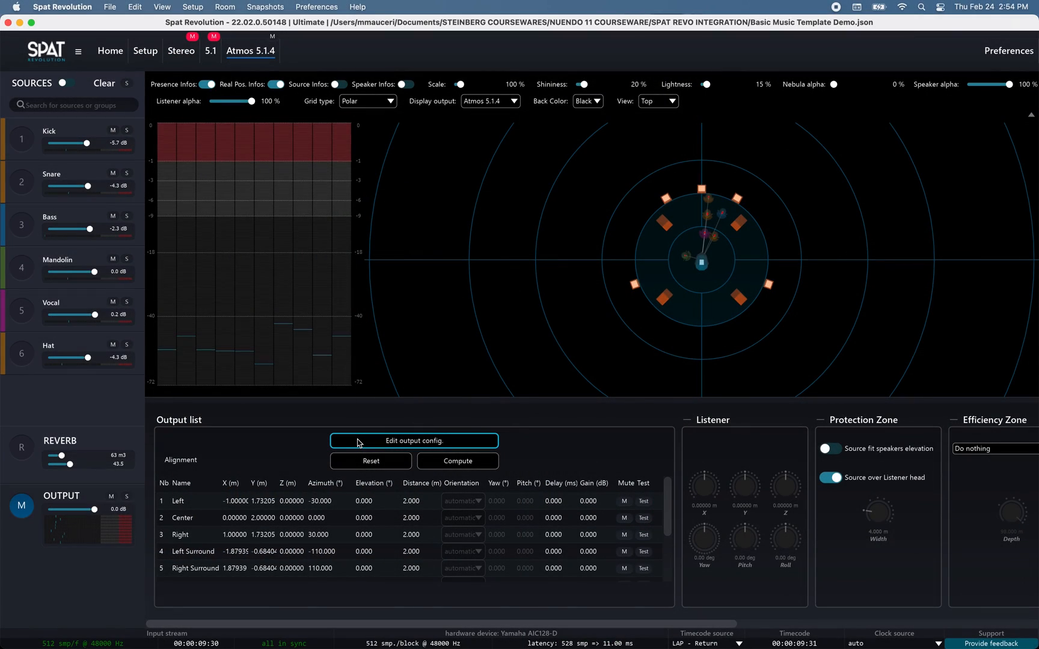
{"action": "left_click", "coordinate": [413, 441]}
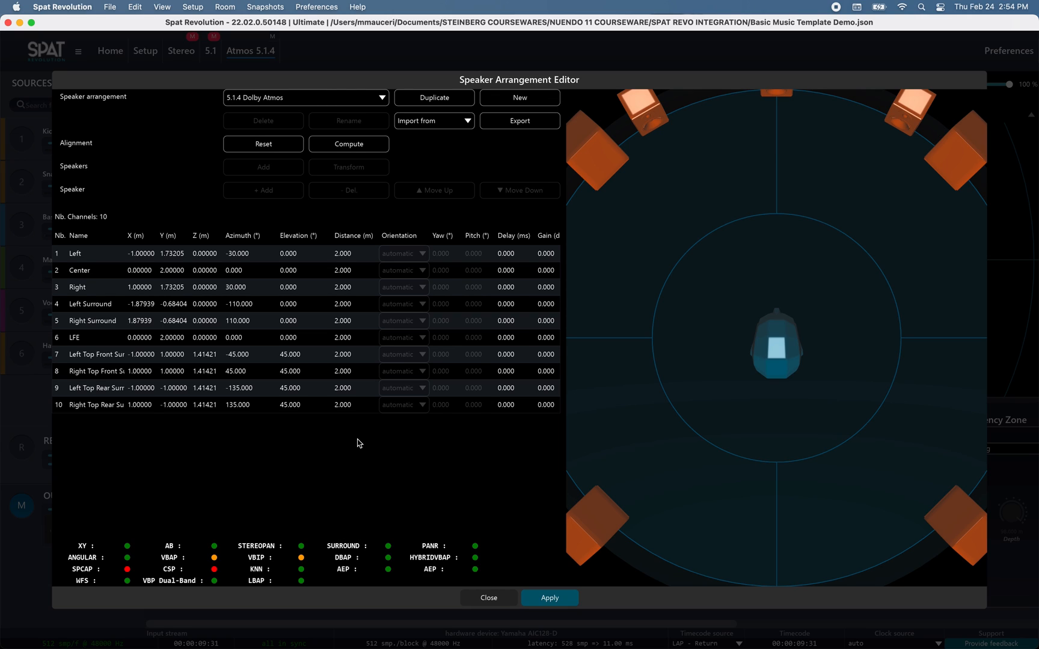
{"action": "mouse_move", "coordinate": [308, 485]}
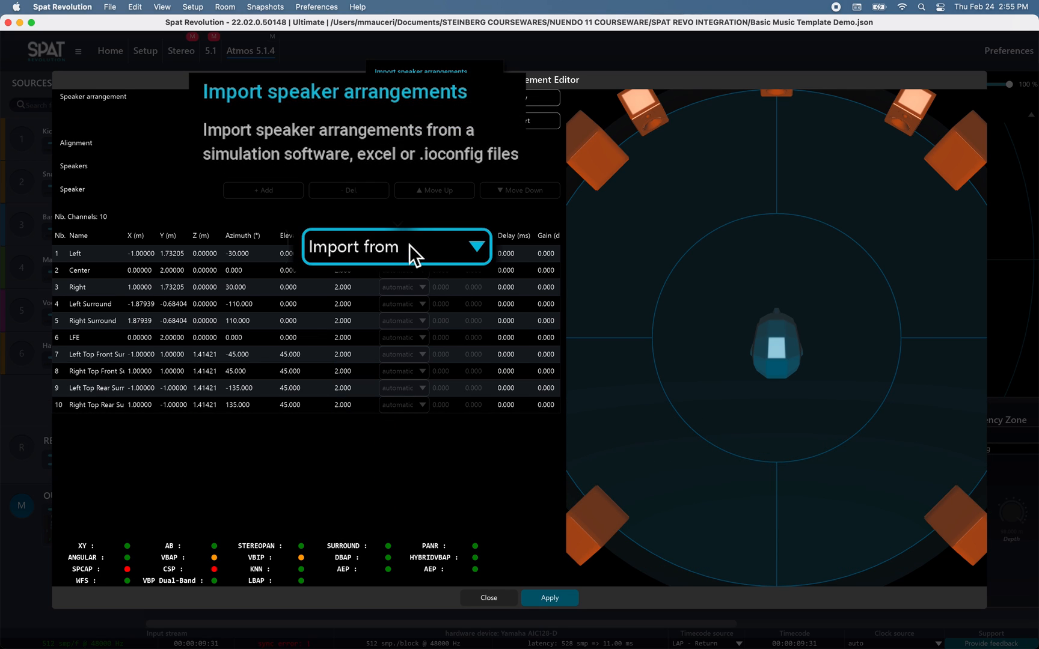
{"action": "left_click", "coordinate": [396, 246]}
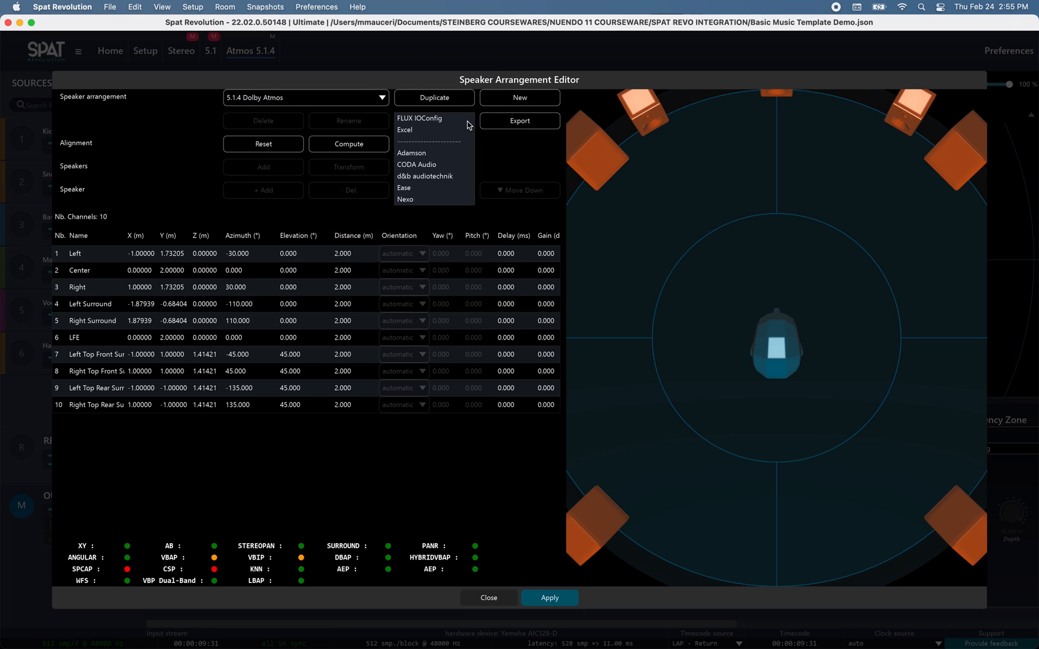
{"action": "mouse_move", "coordinate": [405, 199]}
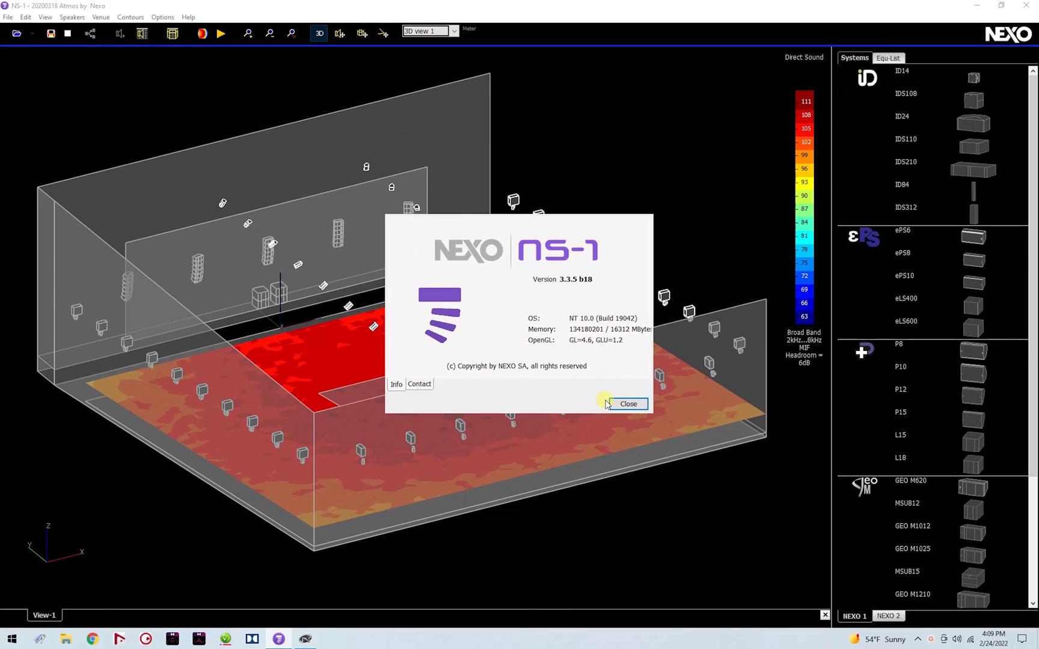
- Dismiss About, open the Speaker positions table and save it as a desktop text file
{"action": "left_click", "coordinate": [628, 404]}
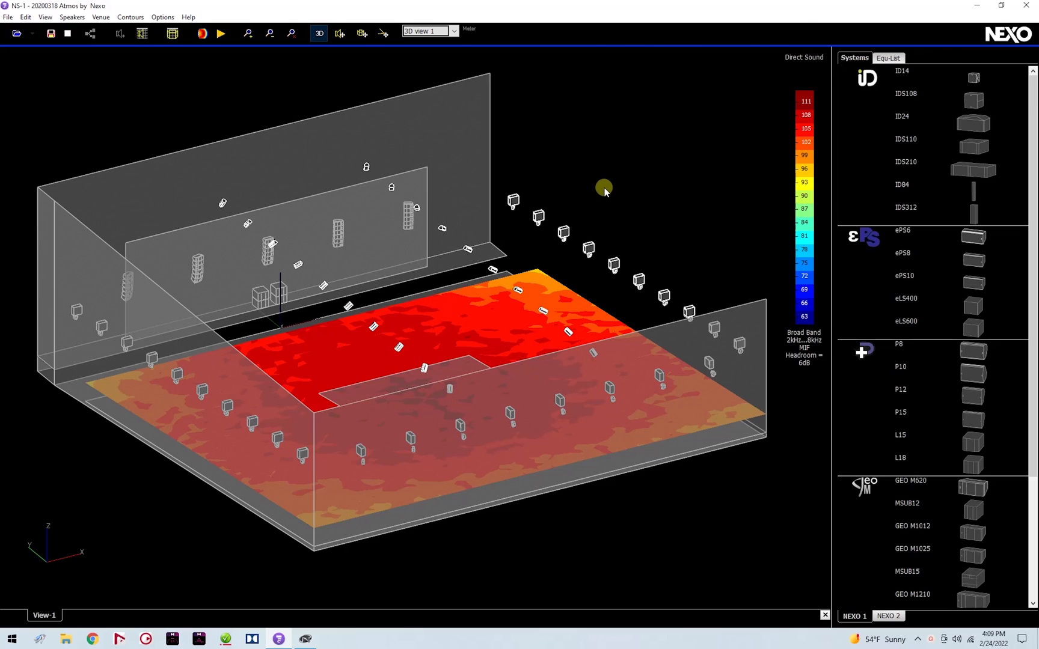
{"action": "mouse_move", "coordinate": [574, 175]}
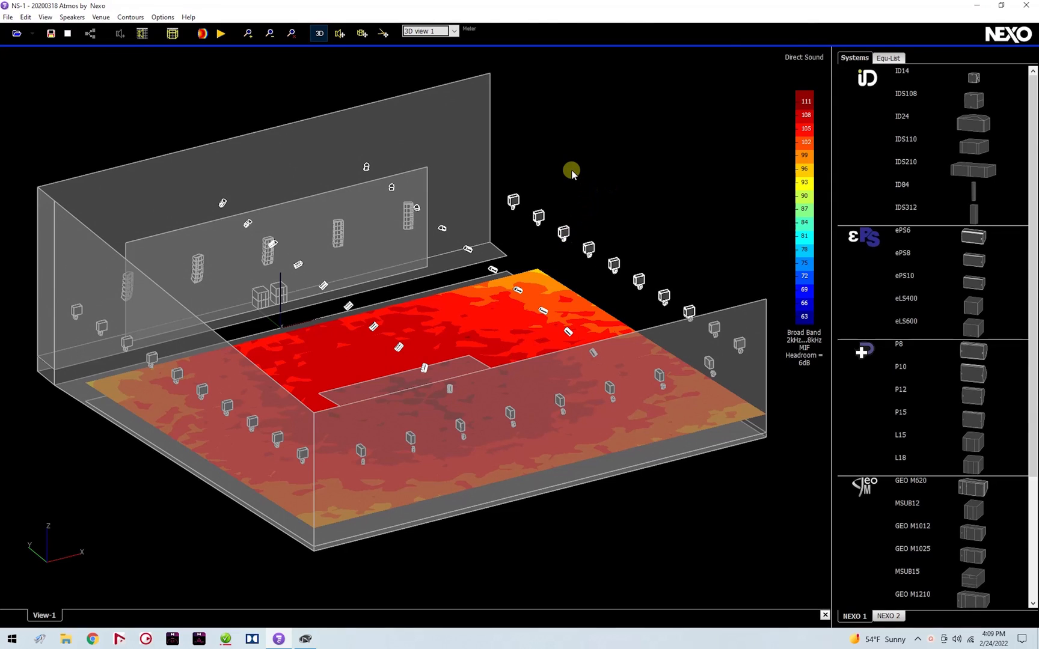
{"action": "right_click", "coordinate": [573, 174]}
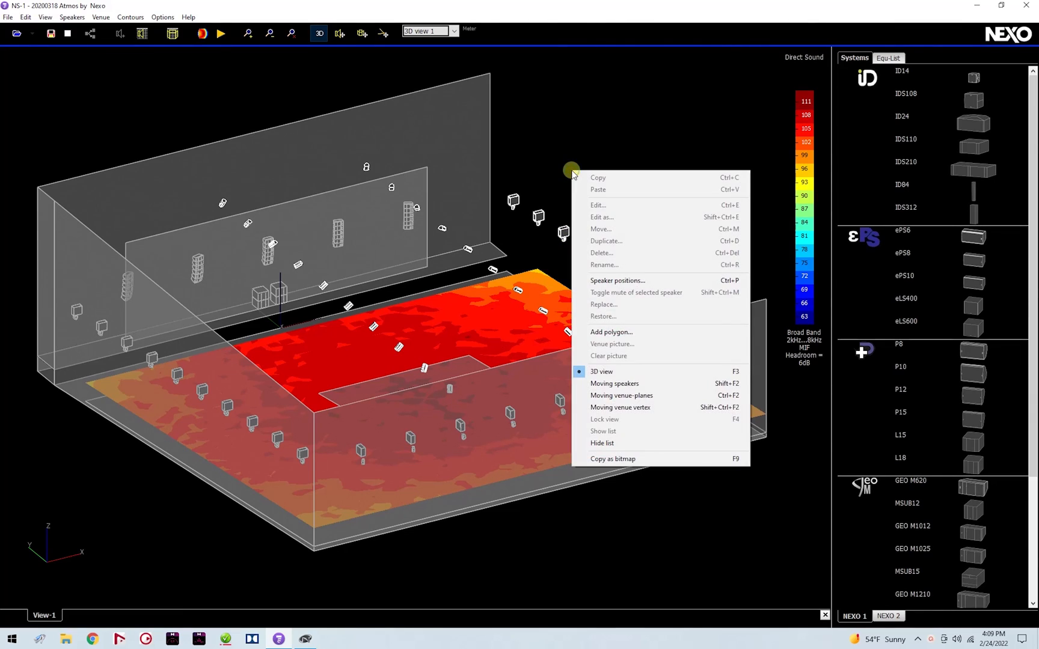
{"action": "left_click", "coordinate": [618, 280]}
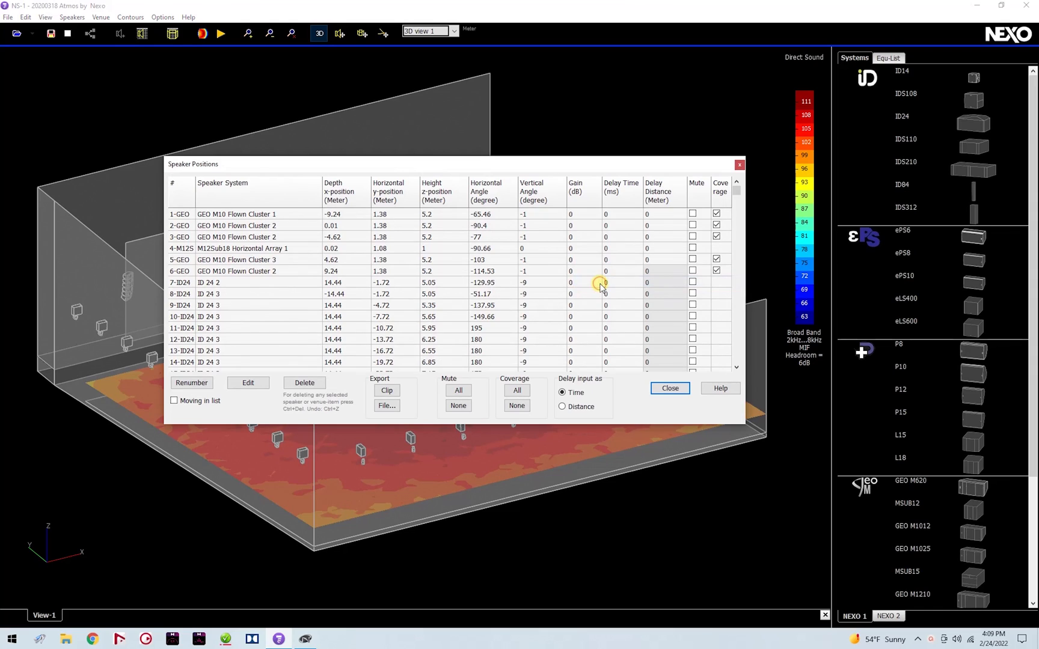
{"action": "left_click", "coordinate": [386, 405]}
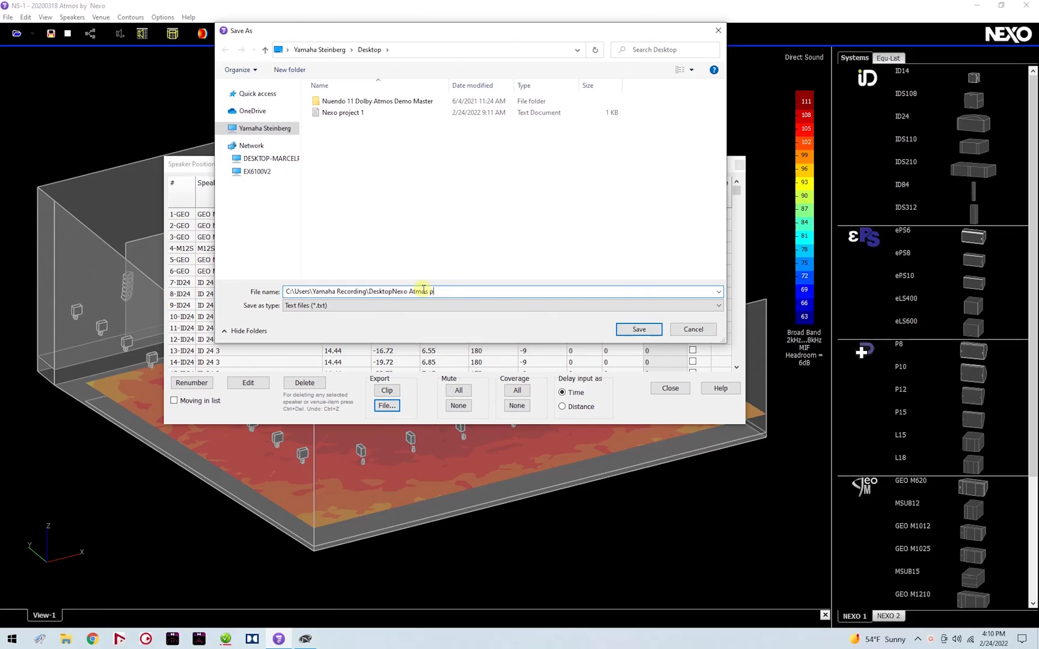
{"action": "left_click", "coordinate": [639, 329]}
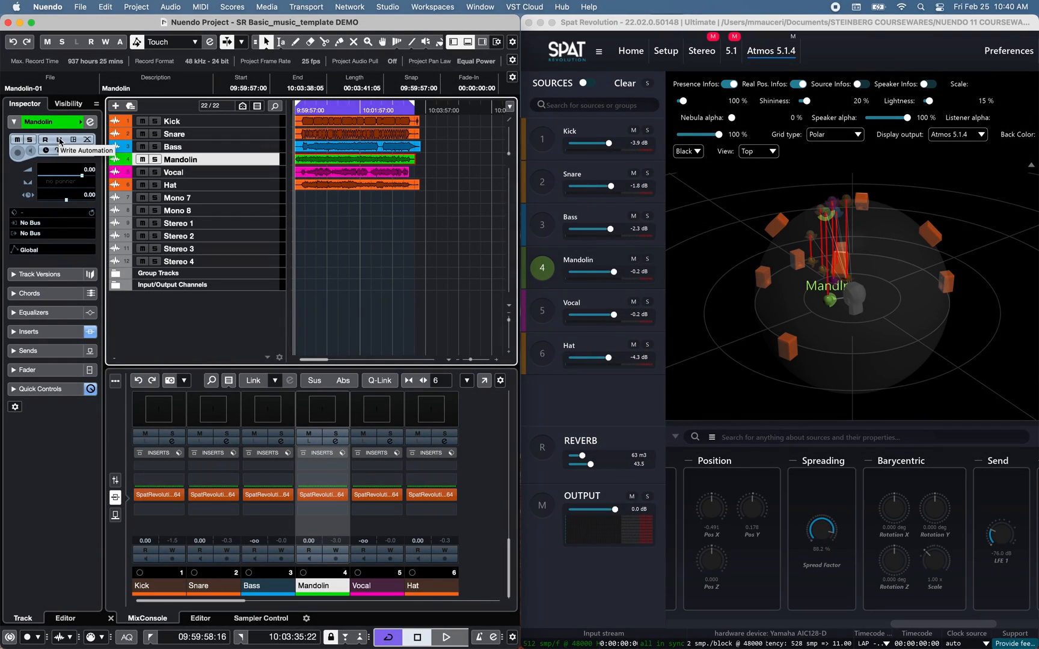
- Enable Mandolin write automation and record its source swinging left, near the listener, and back
{"action": "left_click", "coordinate": [56, 139]}
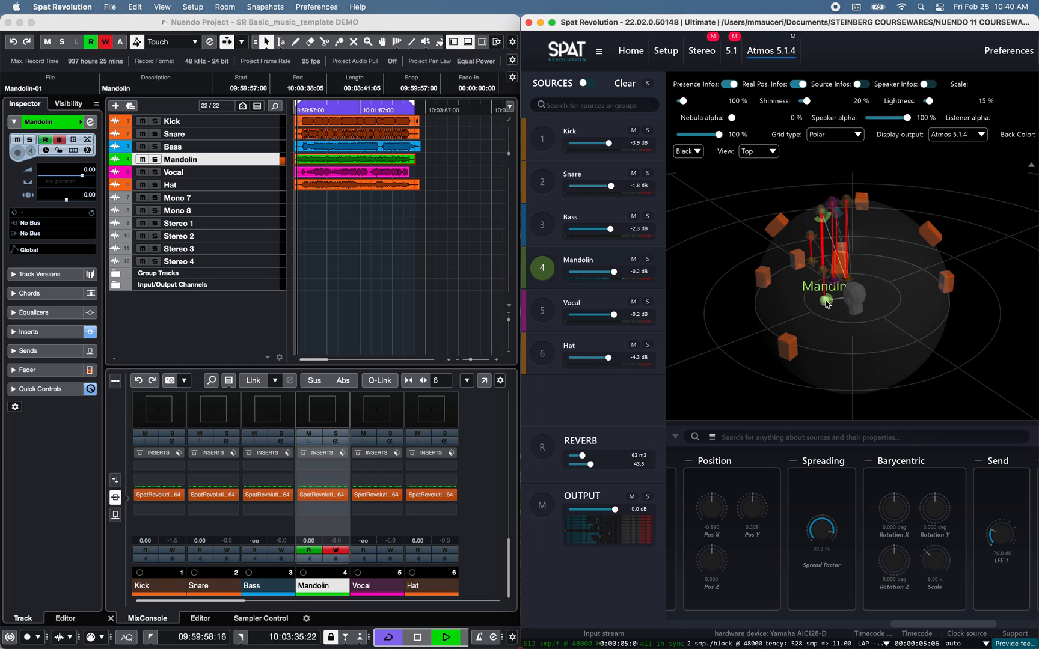
{"action": "left_click_drag", "start_coordinate": [825, 299], "coordinate": [767, 272]}
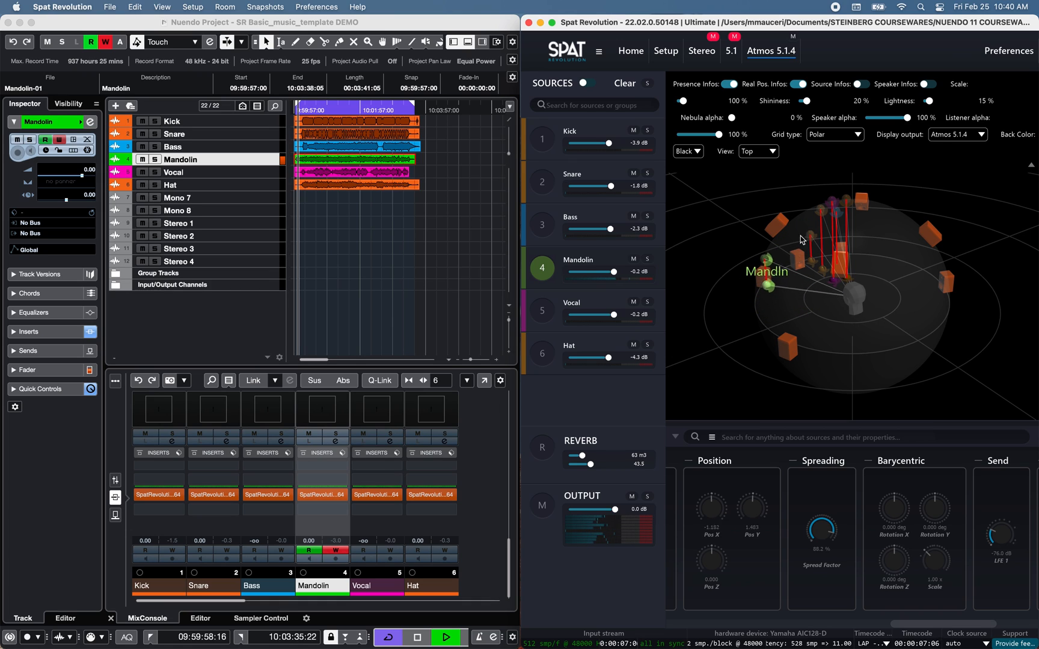
{"action": "left_click_drag", "start_coordinate": [768, 271], "coordinate": [854, 281]}
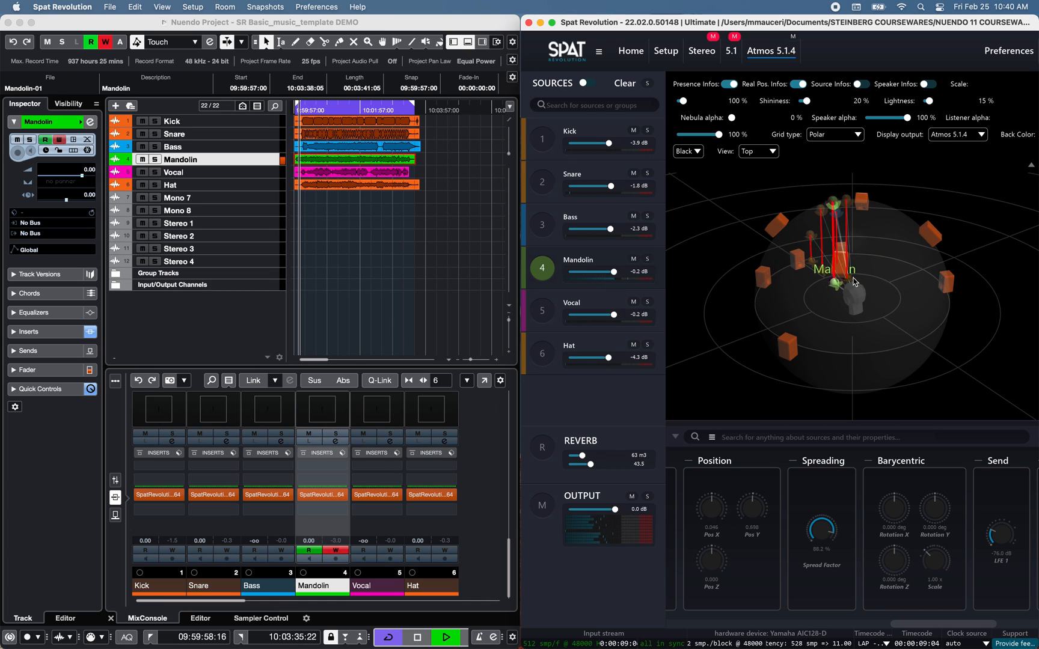
{"action": "left_click_drag", "start_coordinate": [855, 281], "coordinate": [786, 302]}
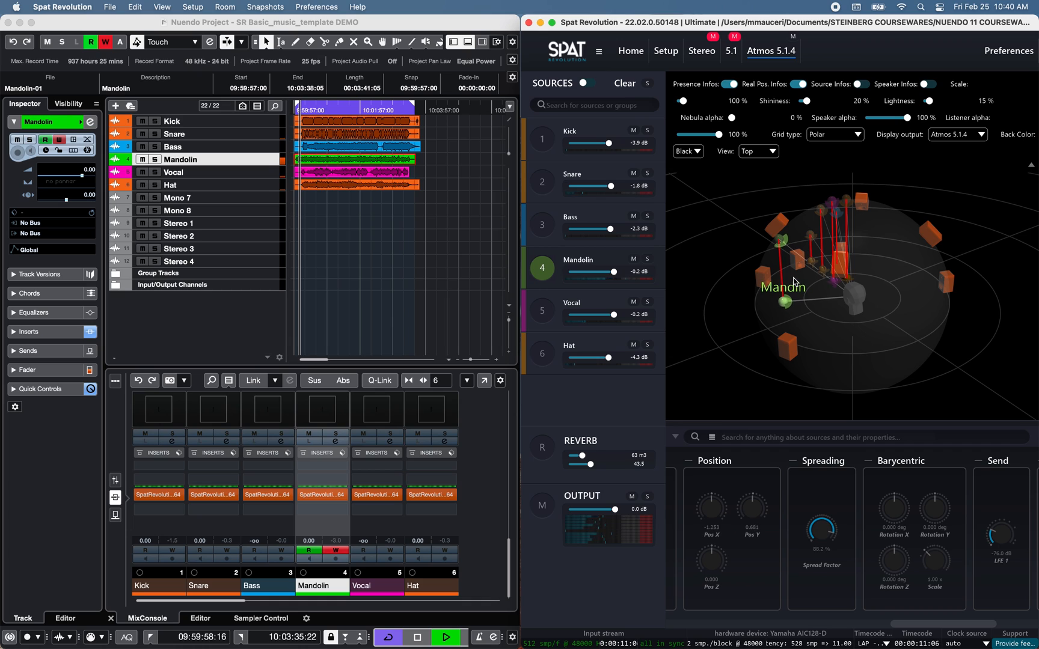
{"action": "left_click_drag", "start_coordinate": [790, 280], "coordinate": [774, 310]}
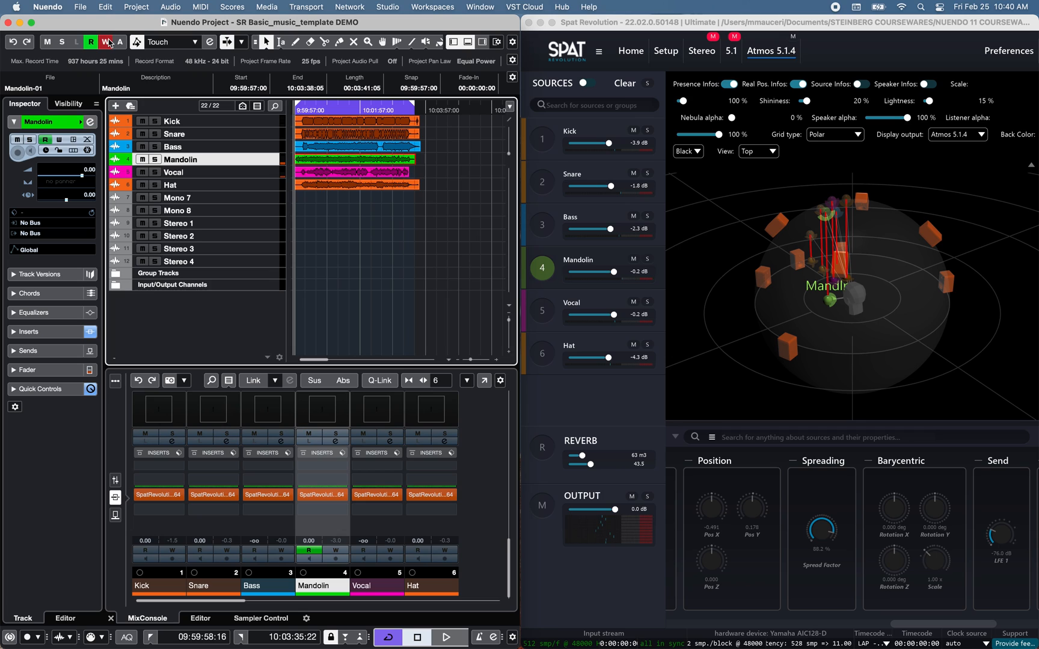
- Enable automation writing on all tracks and select the Kick source in Spat Revolution
{"action": "left_click", "coordinate": [173, 147]}
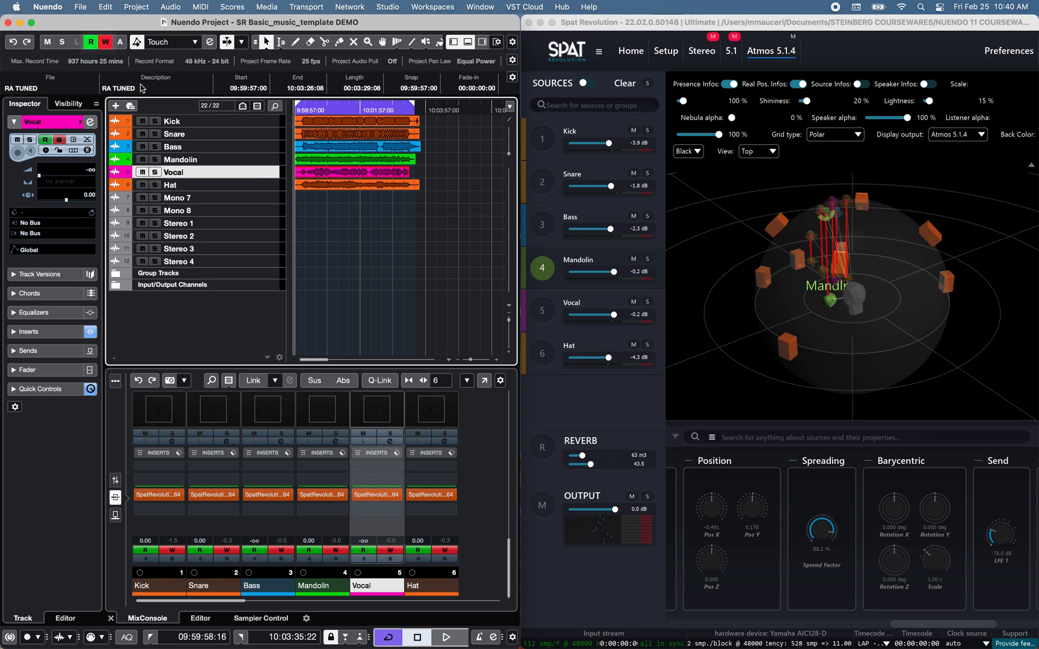
{"action": "left_click", "coordinate": [570, 131]}
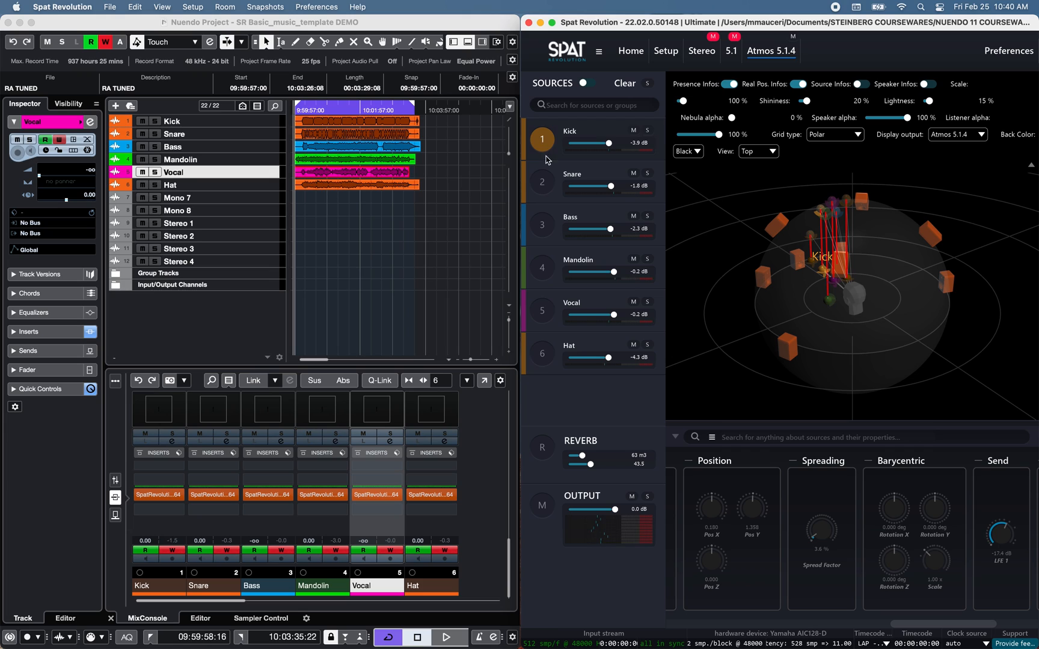
{"action": "left_click", "coordinate": [542, 182]}
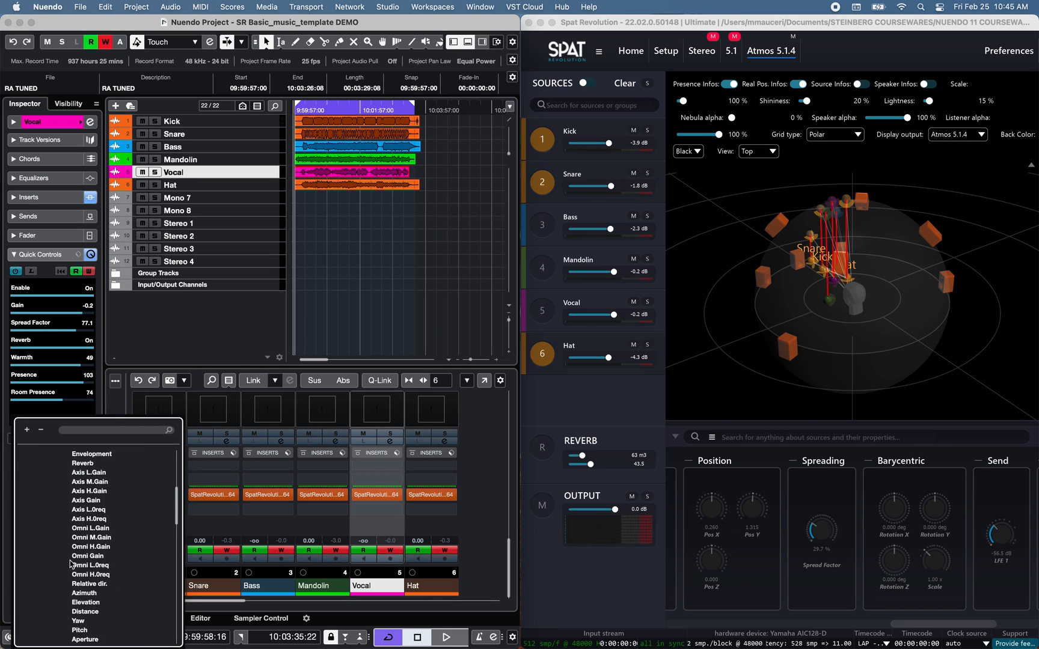
- Set the Kick track's LFE quick control to -18.1, then select the Hat track
{"action": "scroll", "scroll_direction": "down", "scroll_amount": 3}
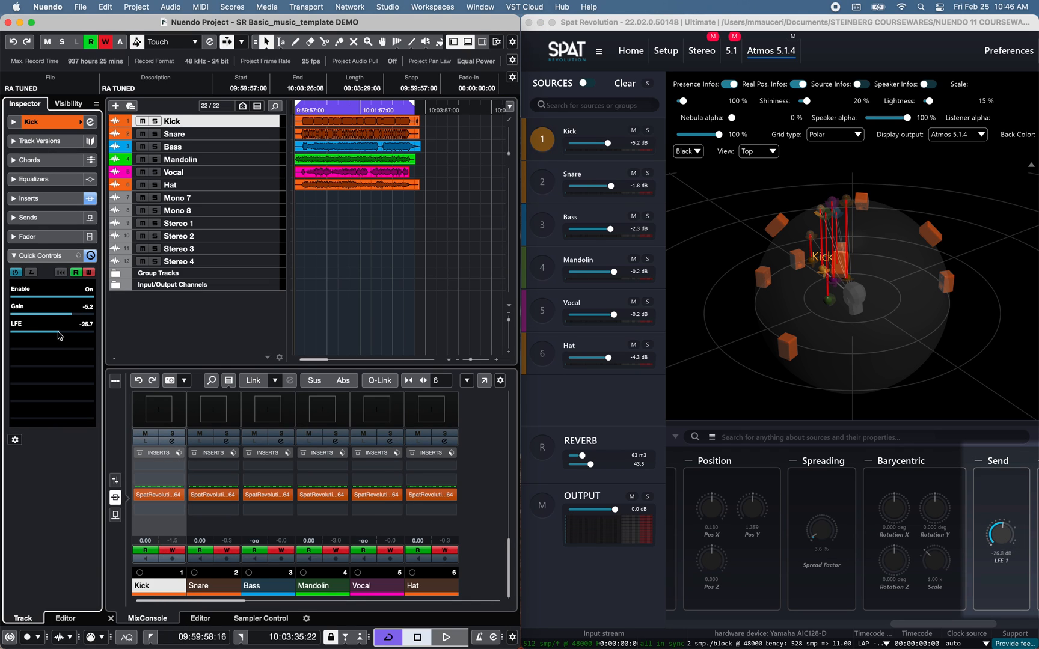
{"action": "left_click_drag", "start_coordinate": [64, 324], "coordinate": [13, 323]}
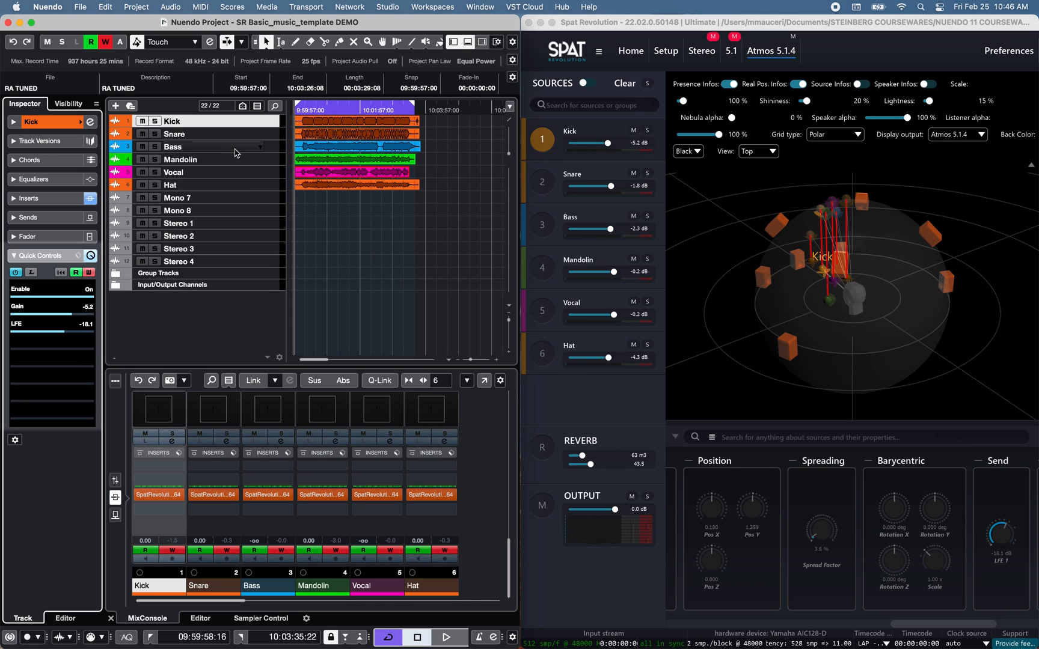
{"action": "left_click", "coordinate": [171, 185]}
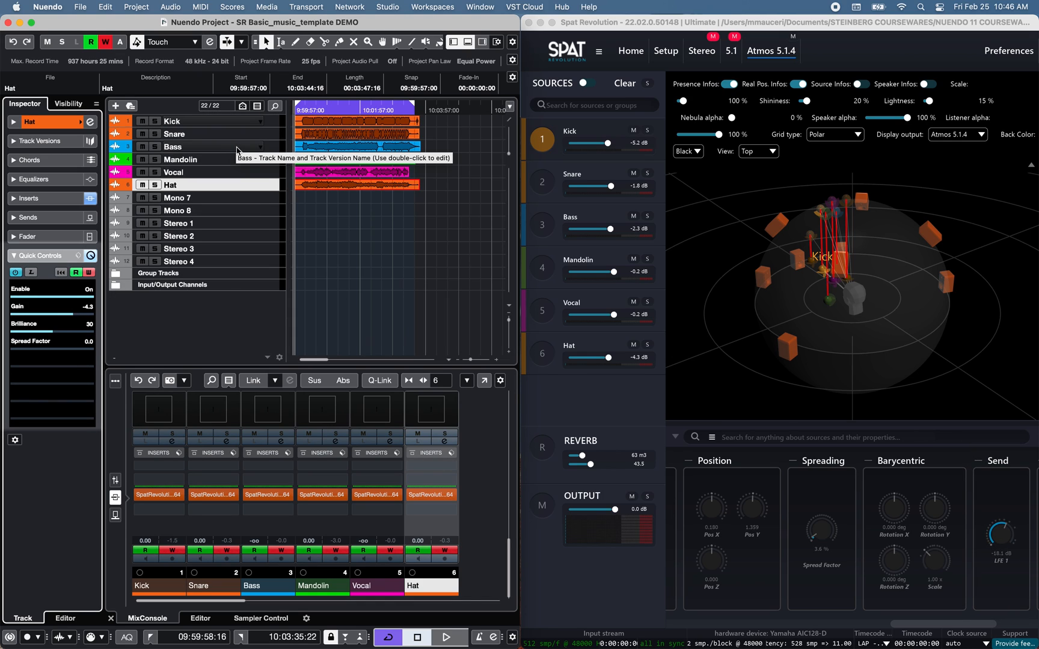
{"action": "left_click", "coordinate": [175, 133]}
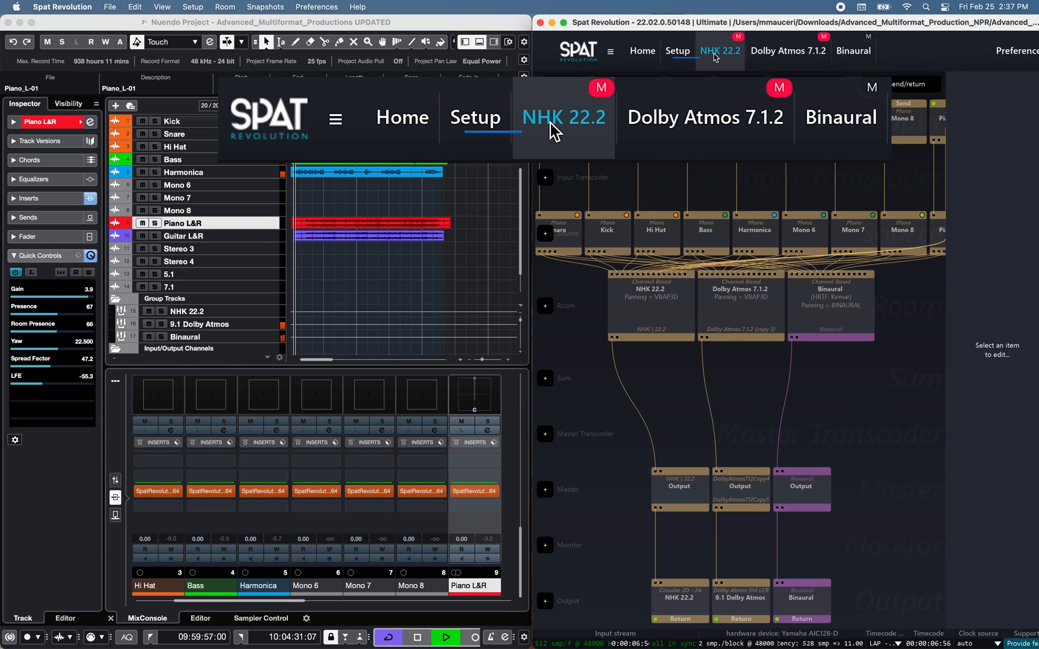
- Check the NHK 22.2 and Atmos 7.1.2 rooms, then open Binaural and select Piano ST
{"action": "left_click", "coordinate": [563, 117]}
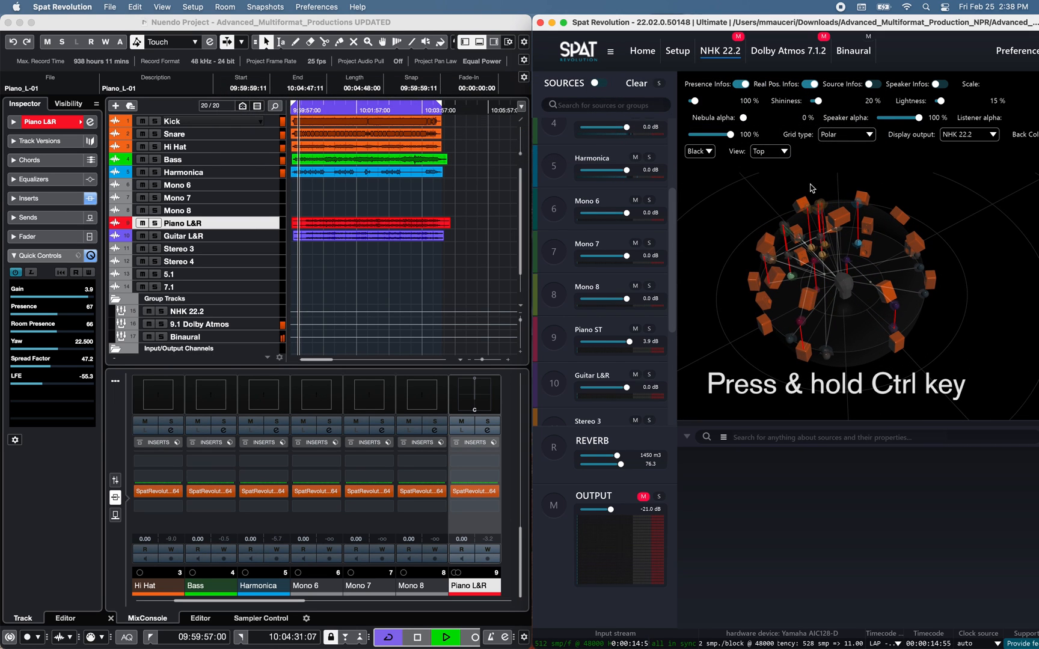
{"action": "left_click", "coordinate": [788, 50]}
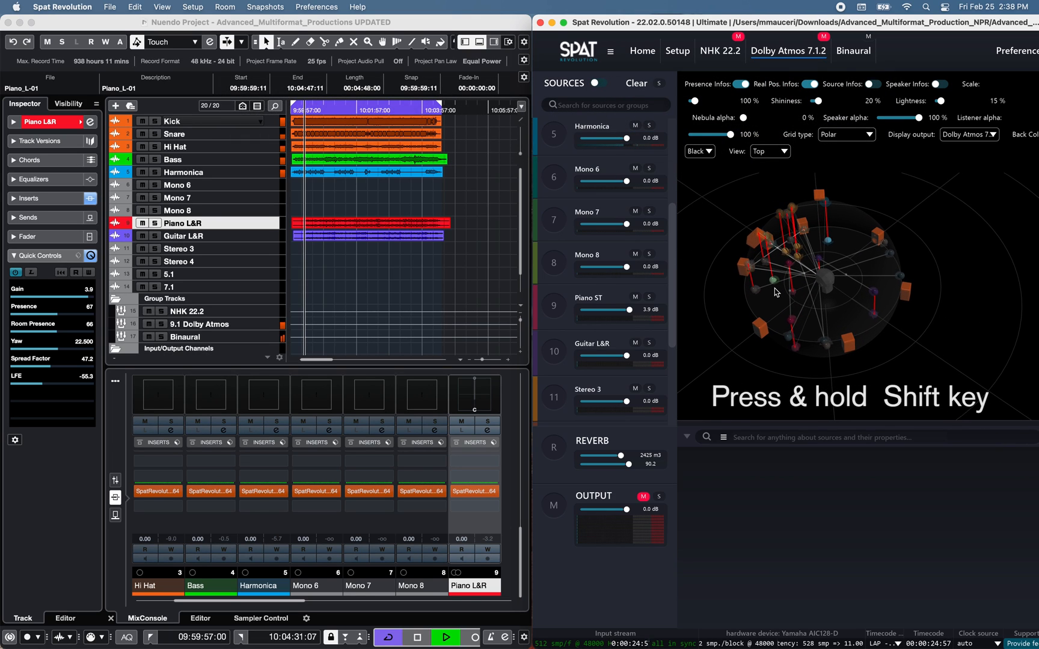
{"action": "left_click", "coordinate": [853, 51]}
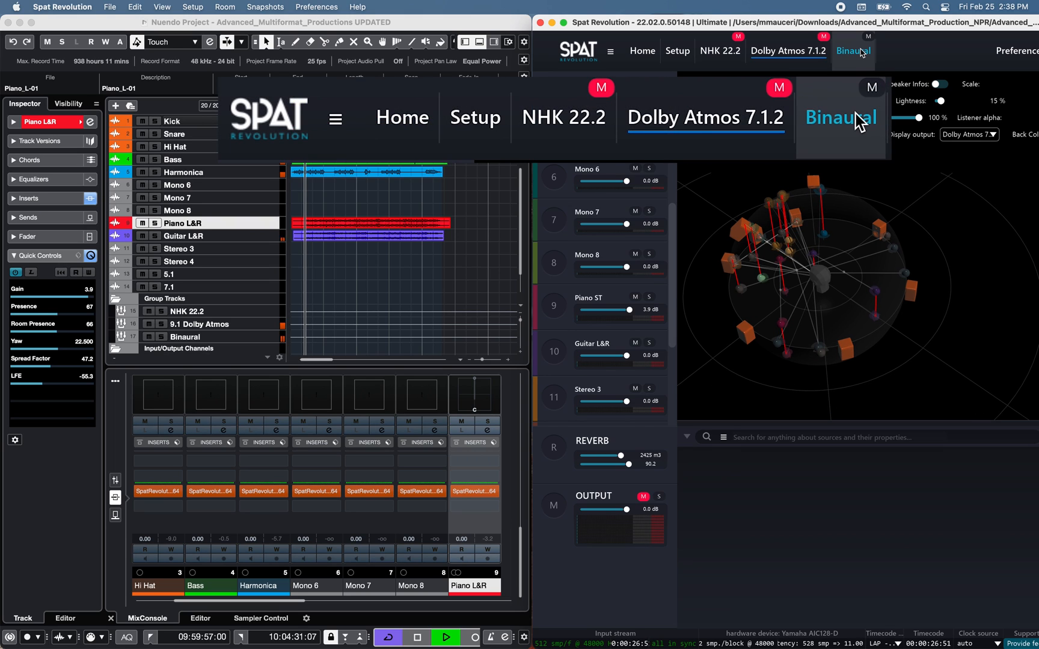
{"action": "left_click", "coordinate": [841, 118]}
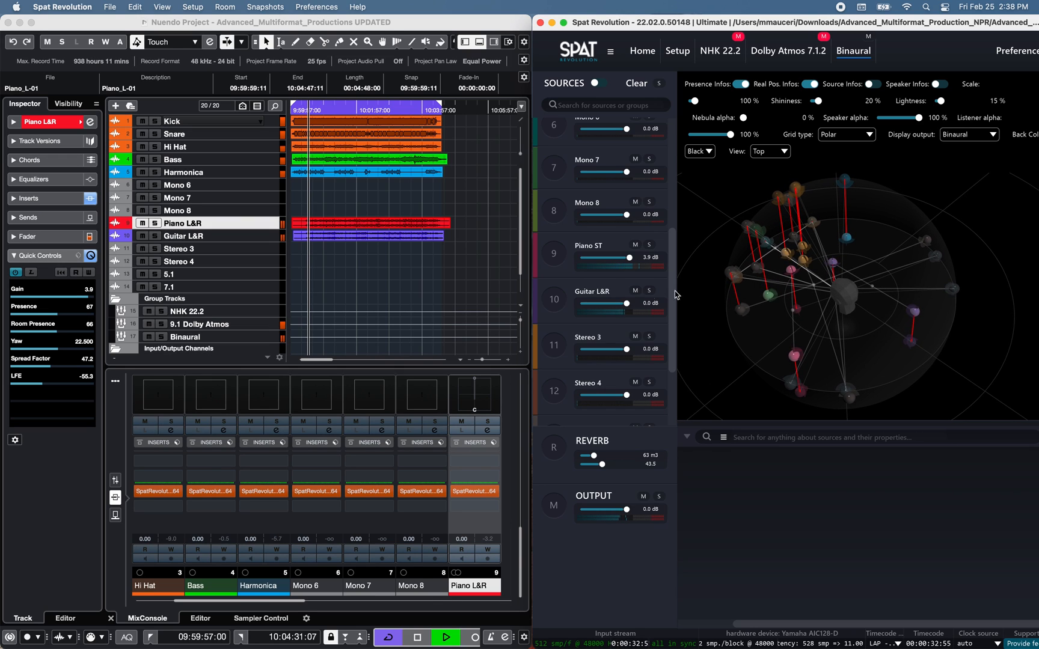
{"action": "left_click", "coordinate": [553, 254]}
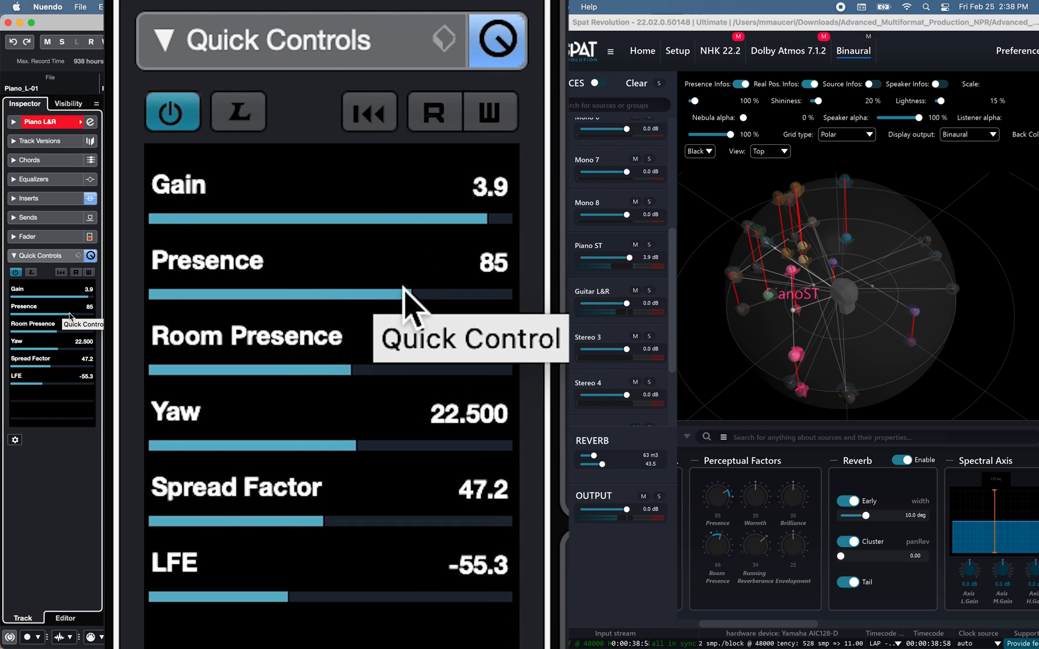
- Drag Piano L&R's Presence to 76, Room Presence to 98 and Yaw to about 95
{"action": "left_click_drag", "start_coordinate": [397, 295], "coordinate": [477, 294]}
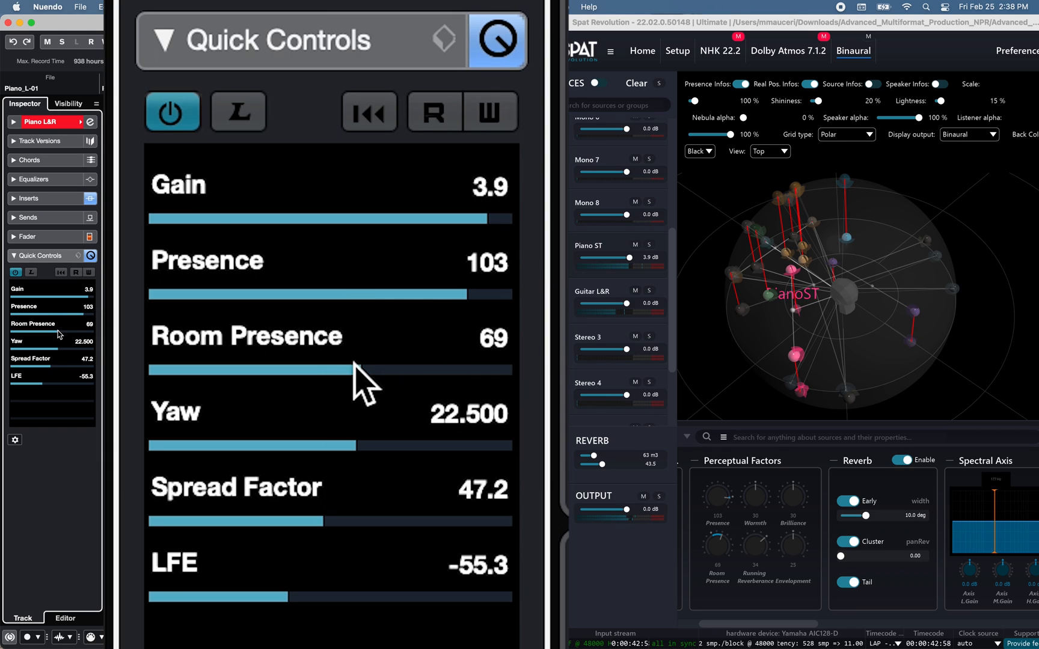
{"action": "left_click_drag", "start_coordinate": [368, 380], "coordinate": [477, 294]}
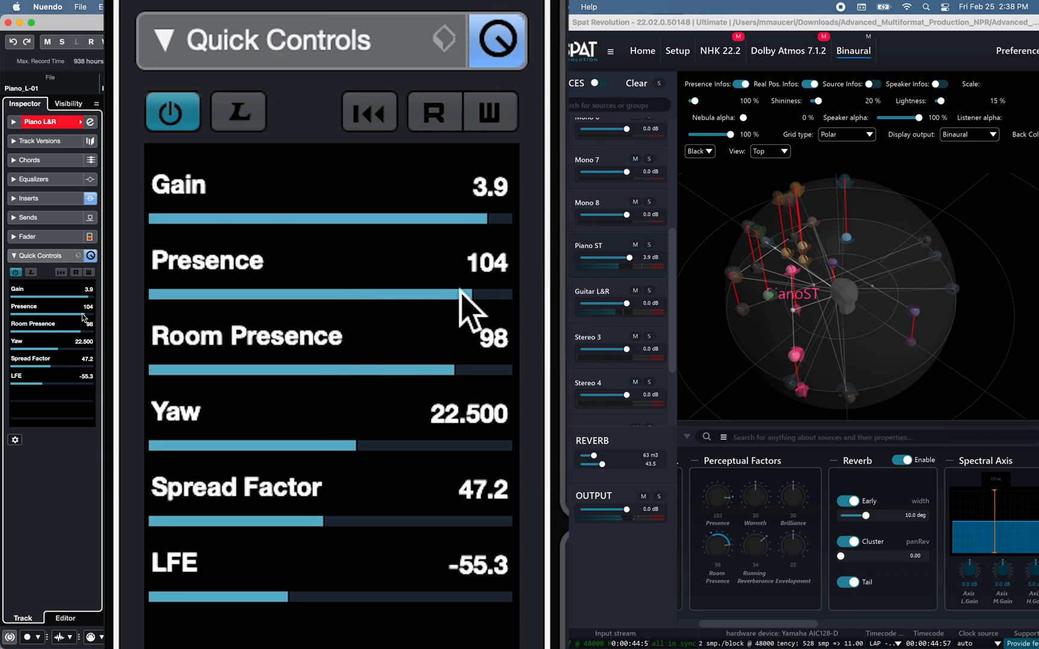
{"action": "left_click_drag", "start_coordinate": [464, 293], "coordinate": [368, 294]}
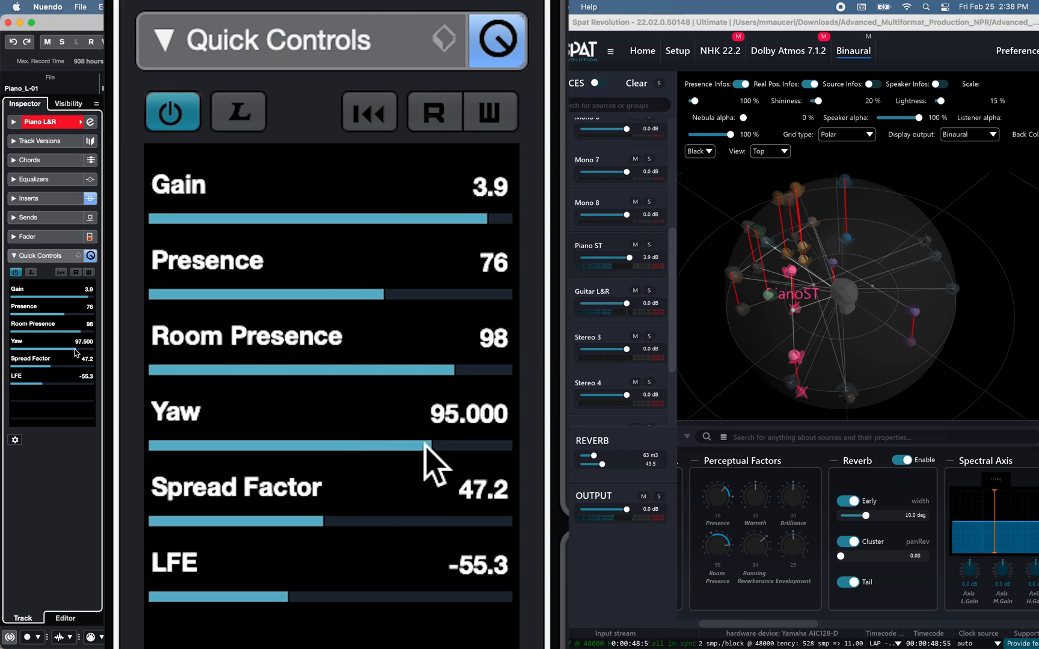
{"action": "left_click_drag", "start_coordinate": [437, 446], "coordinate": [358, 445]}
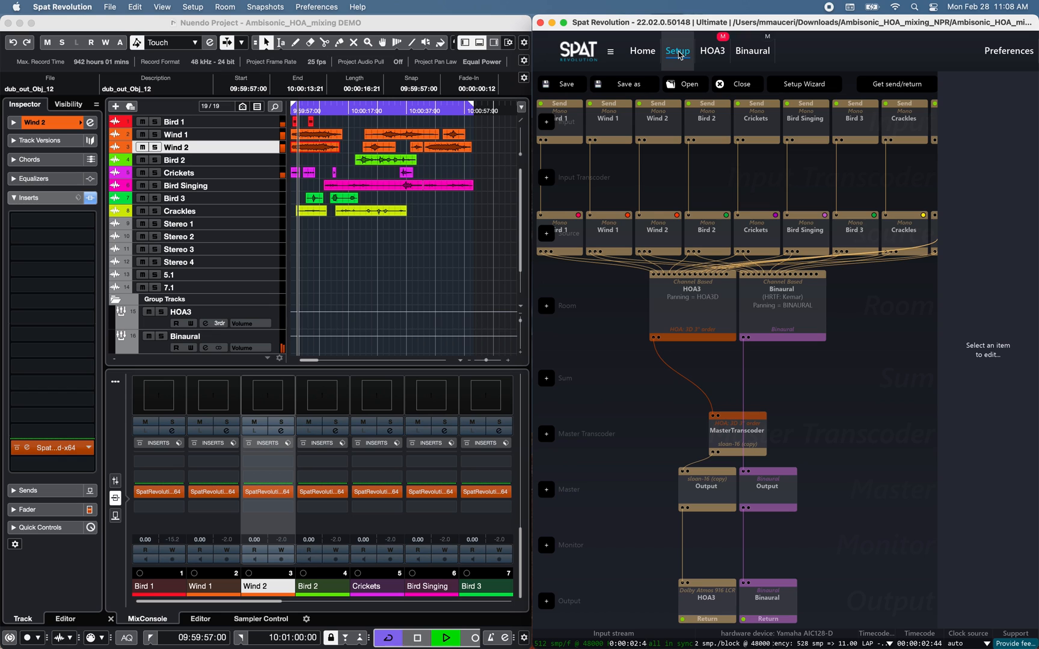
- Inspect the HOA3, Binaural and MasterTranscoder nodes in Setup, then show the HOA3 room
{"action": "left_click", "coordinate": [692, 306]}
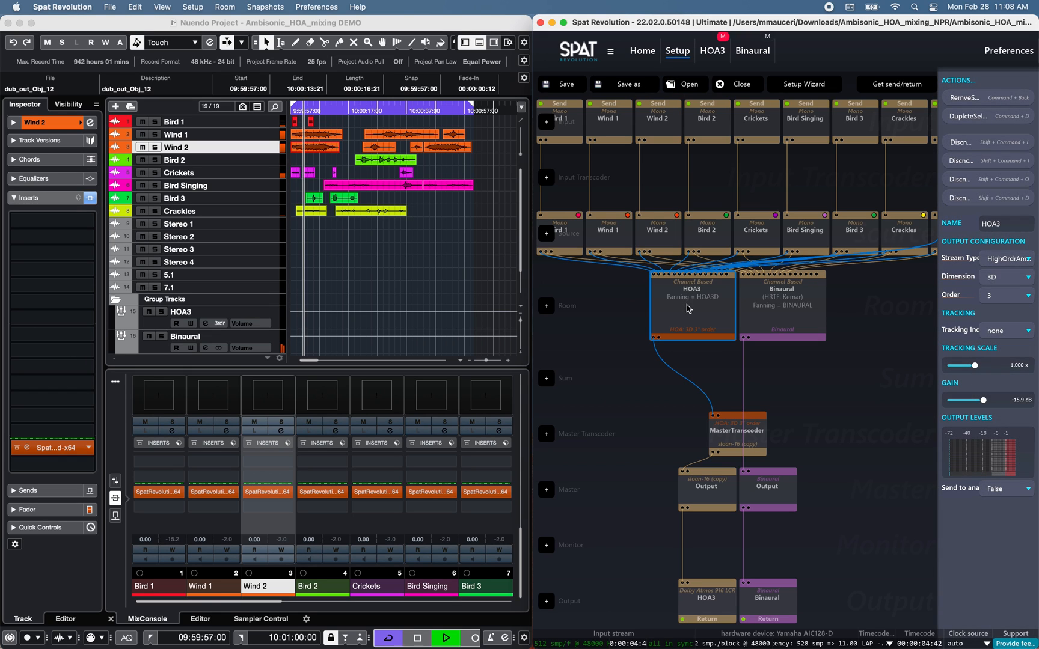
{"action": "left_click", "coordinate": [782, 304]}
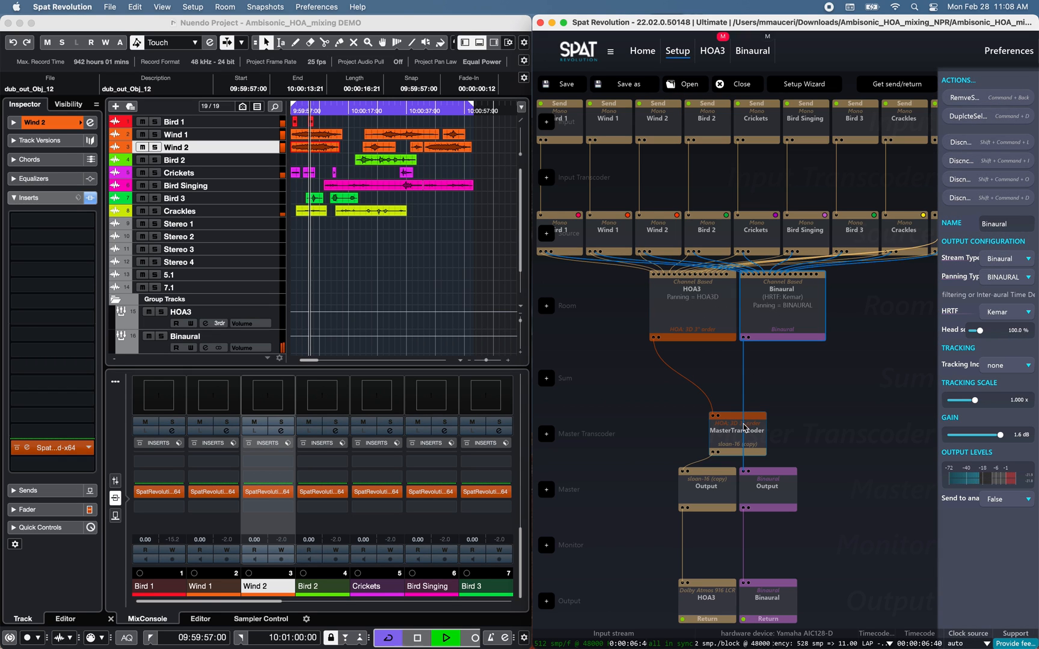
{"action": "left_click", "coordinate": [737, 430]}
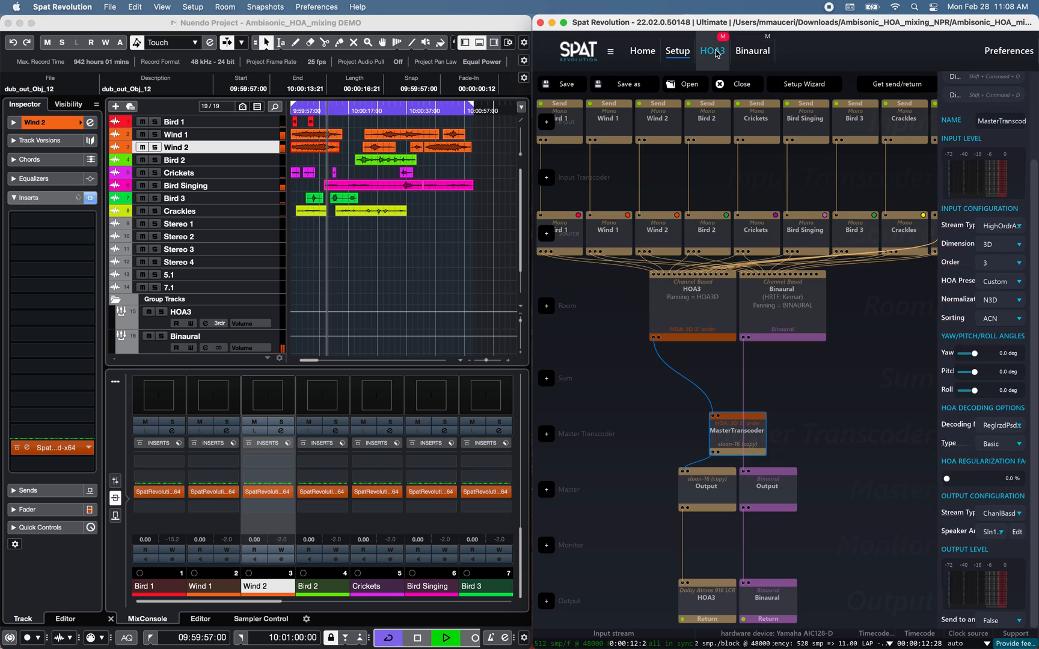
{"action": "left_click", "coordinate": [752, 51]}
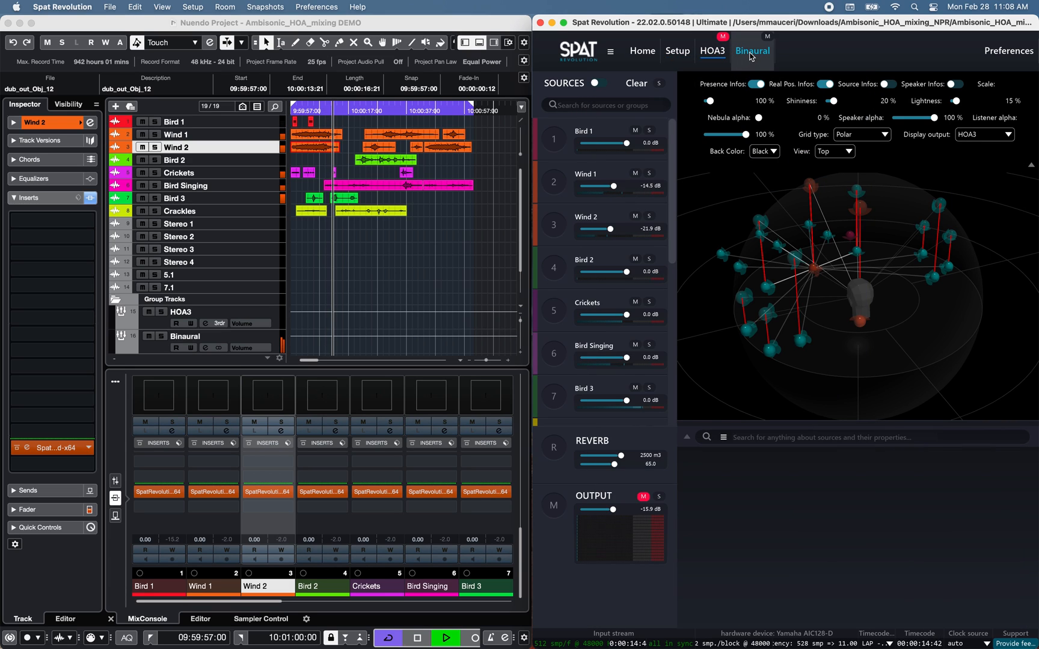